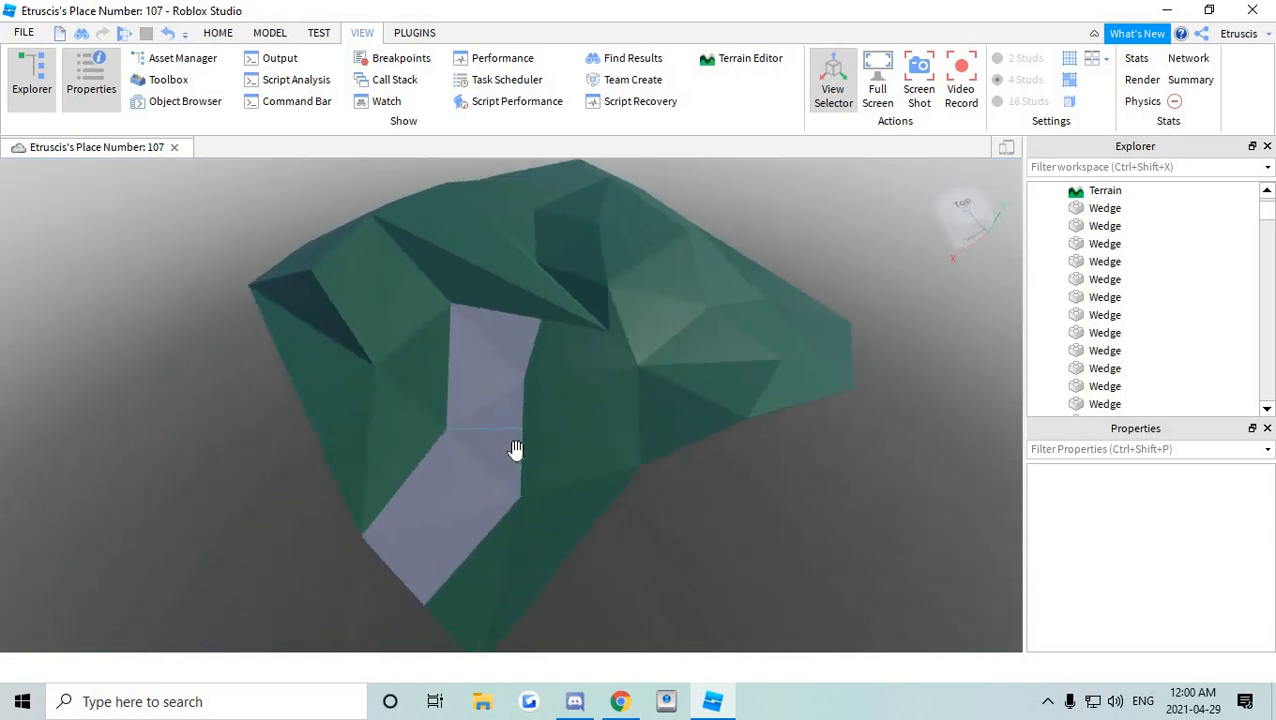
Inspect the terrain from several angles, then bring up the Terrain Editor's Generate settings.
drag(516, 448, 518, 460)
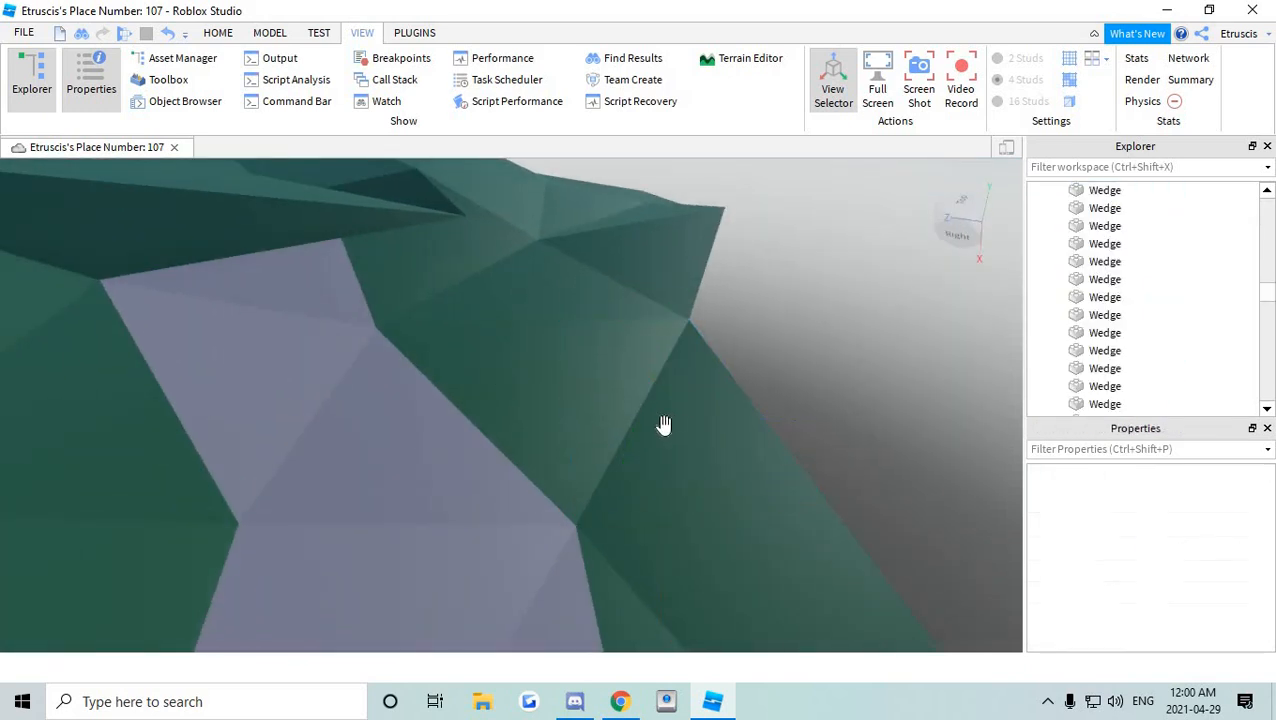
drag(664, 424, 584, 444)
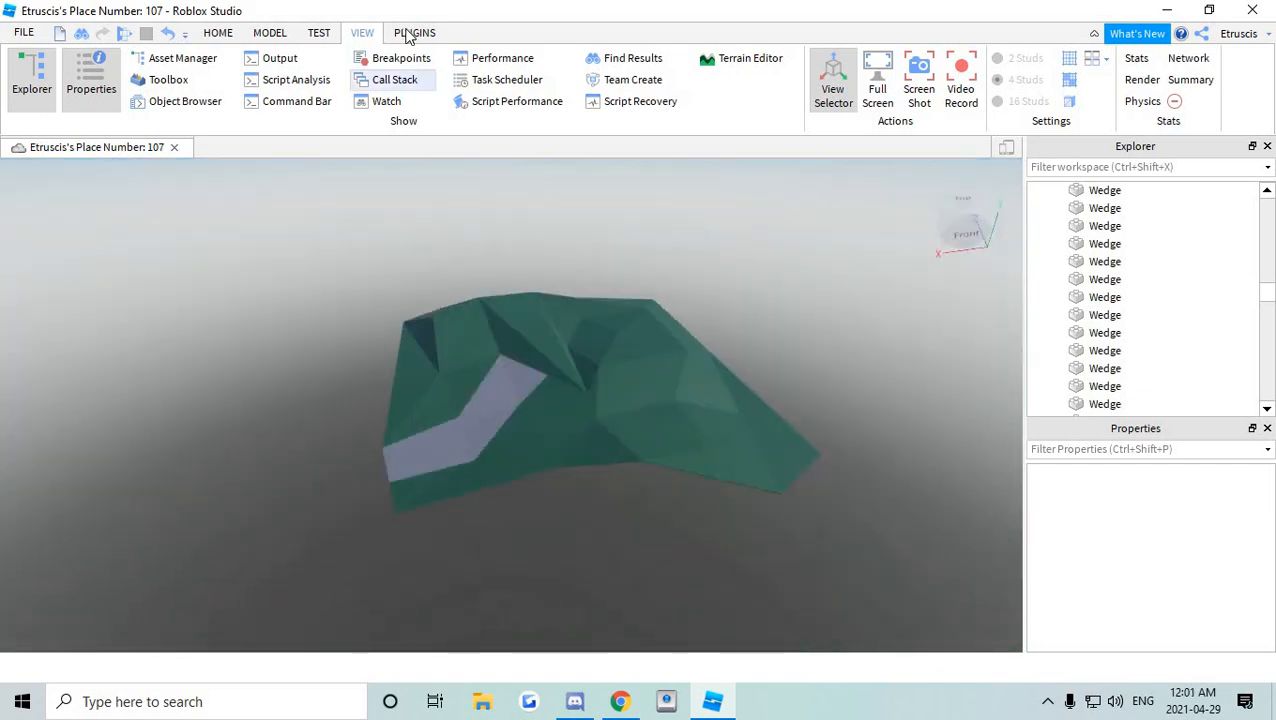
click(324, 32)
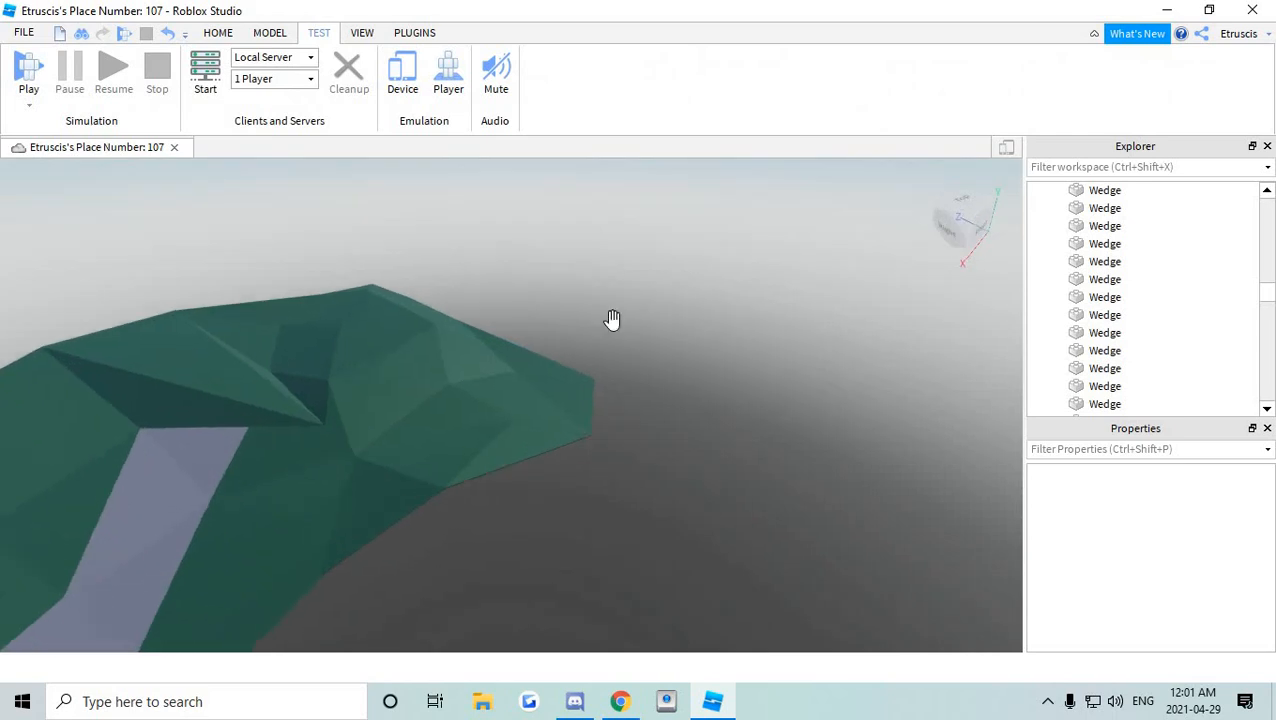
drag(612, 318, 538, 306)
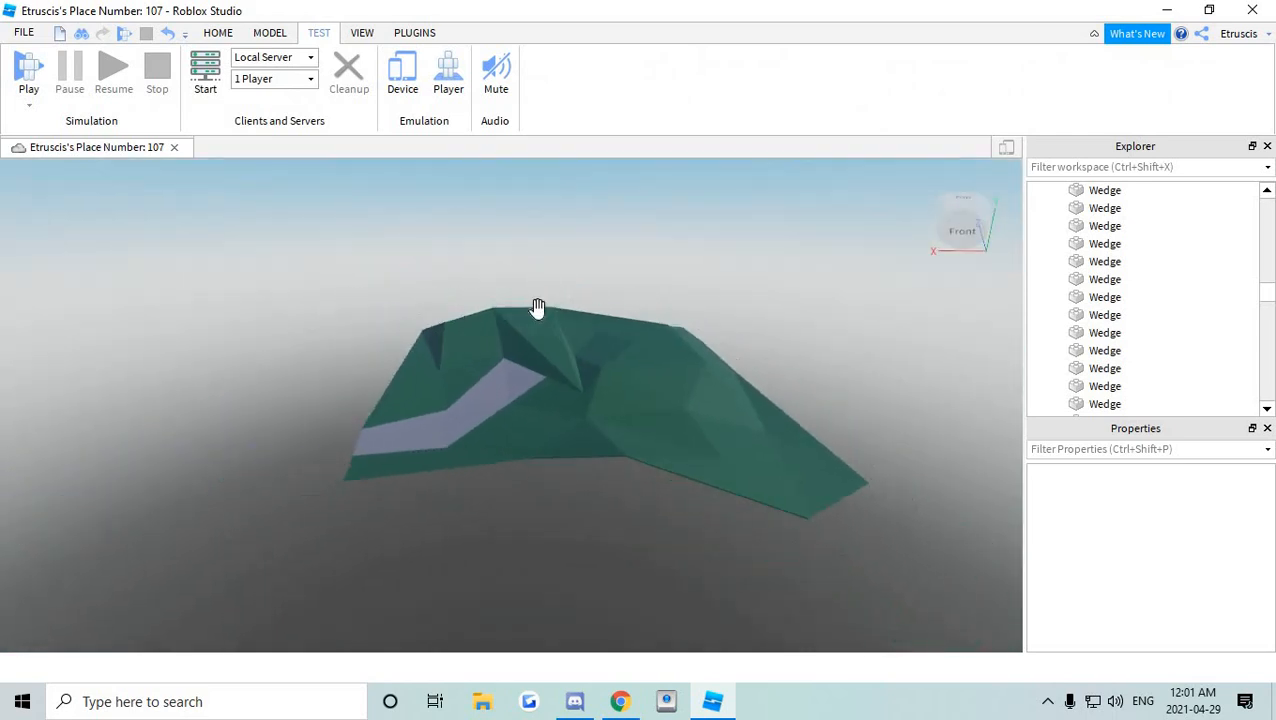
click(220, 32)
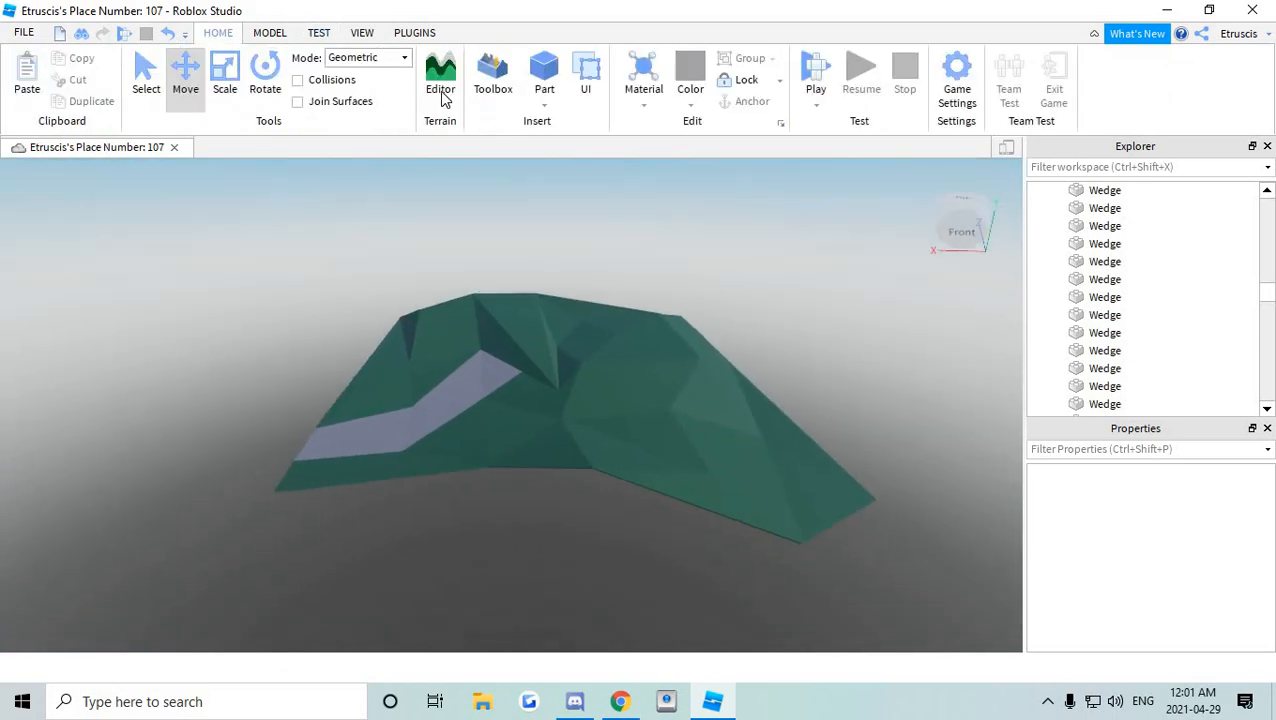
click(440, 76)
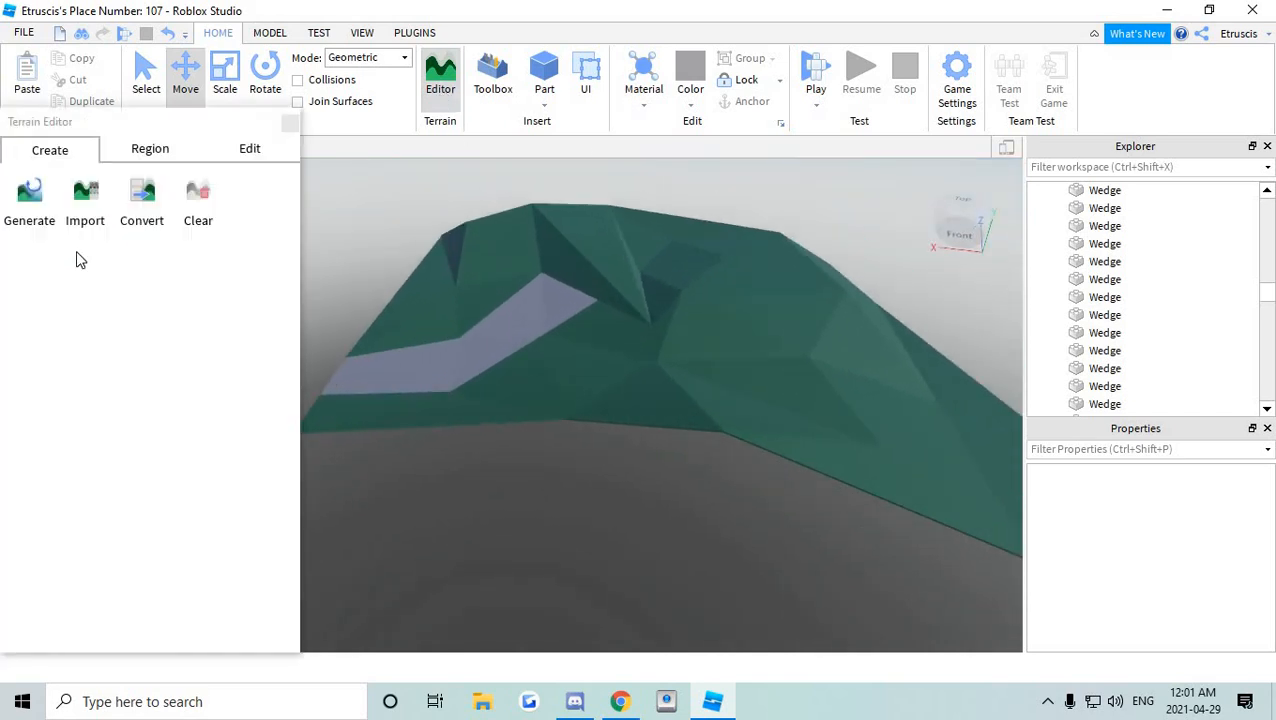
click(28, 196)
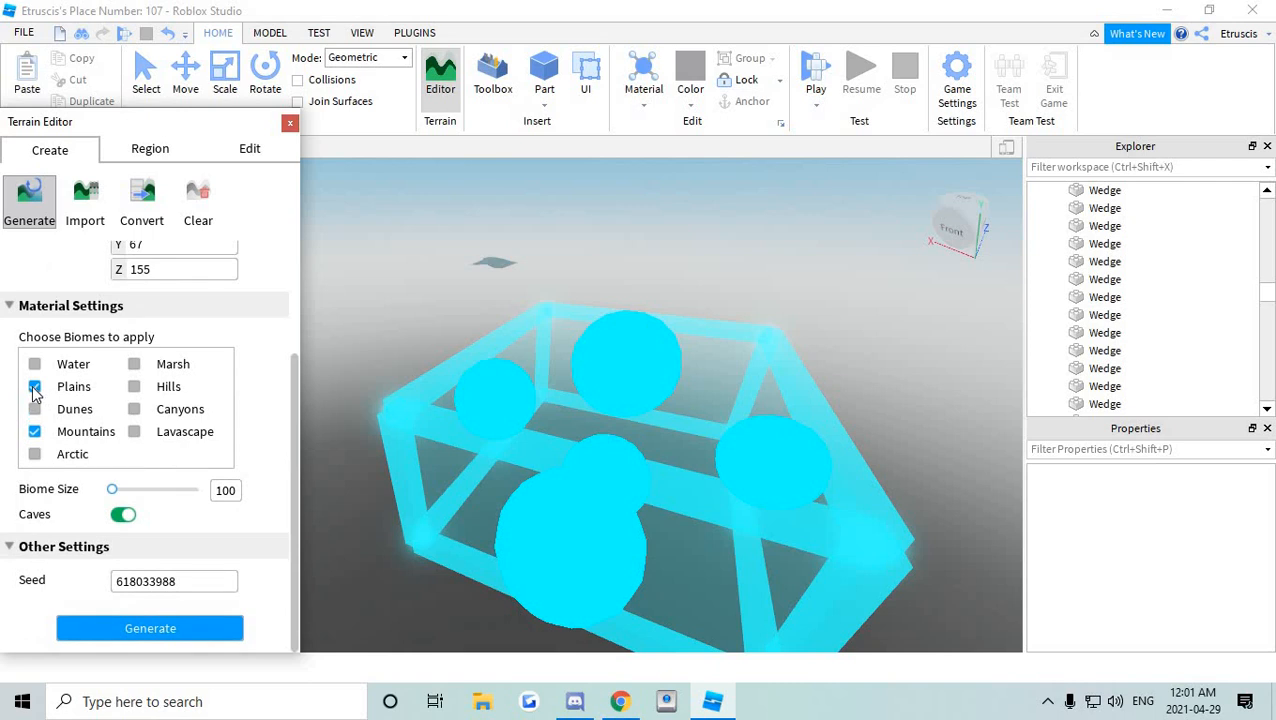
Generate terrain limited to the Plains biome with Caves turned off.
click(36, 436)
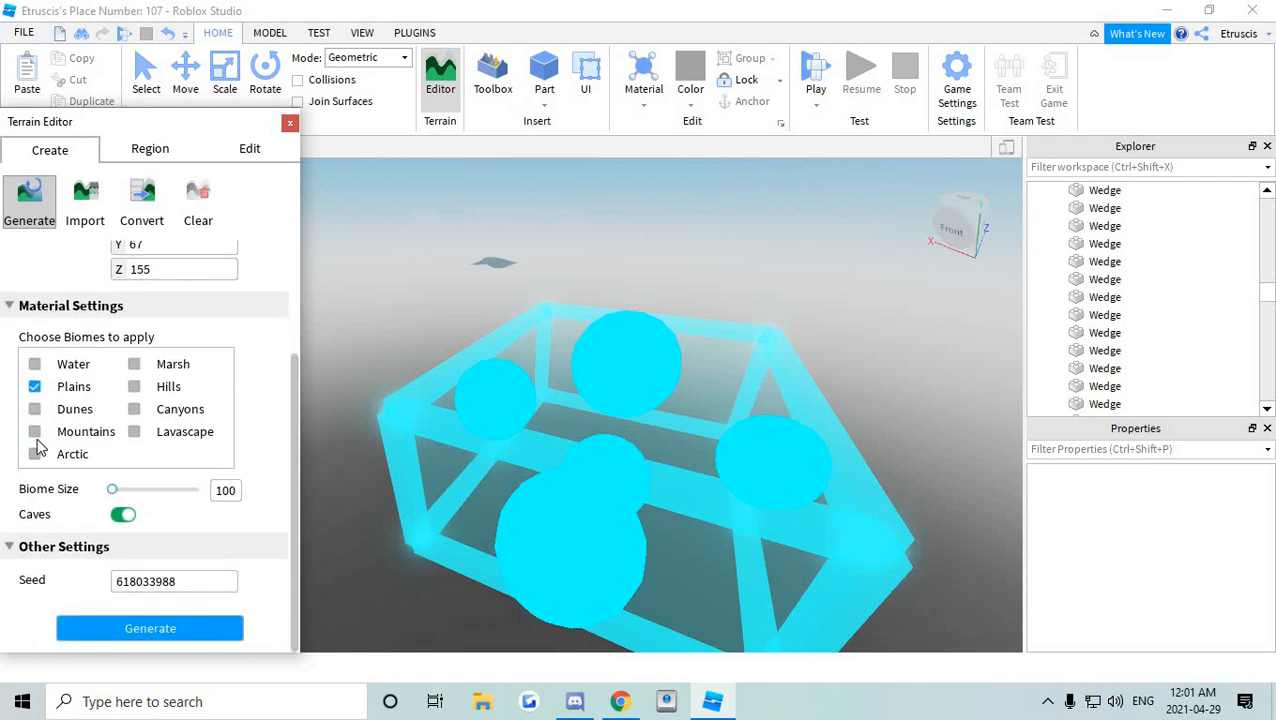
click(36, 386)
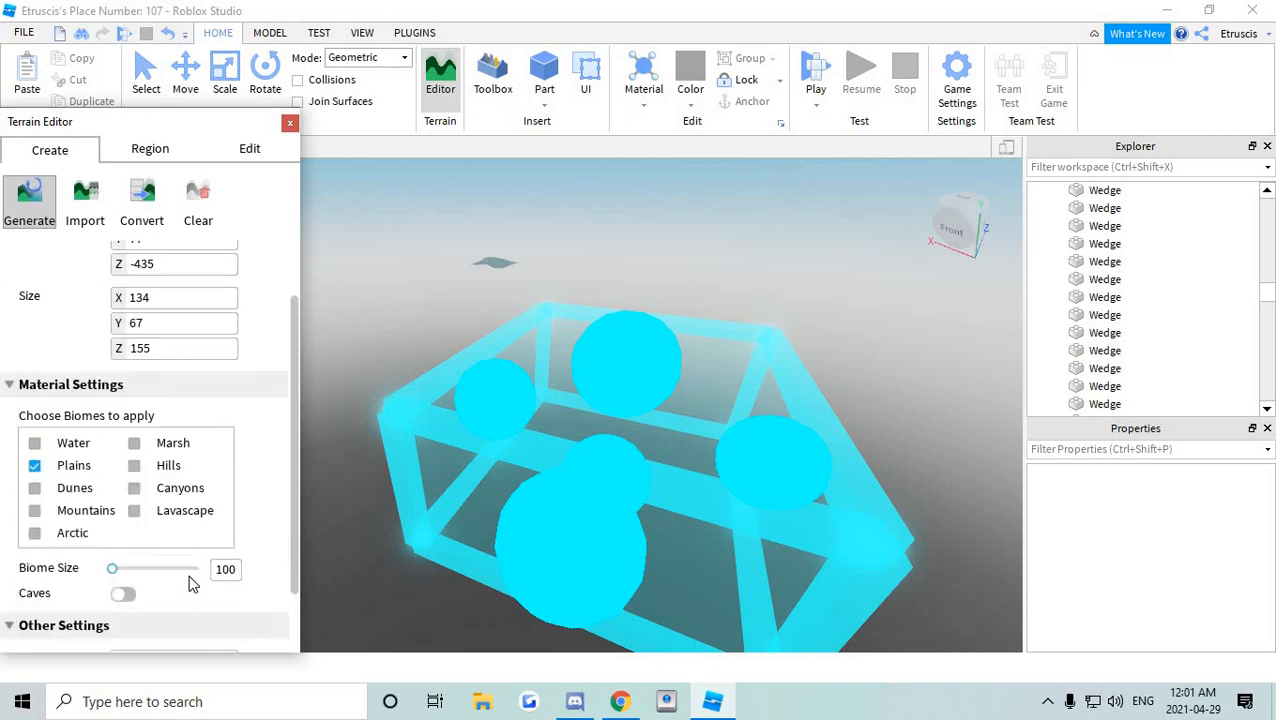
scroll(down, 3)
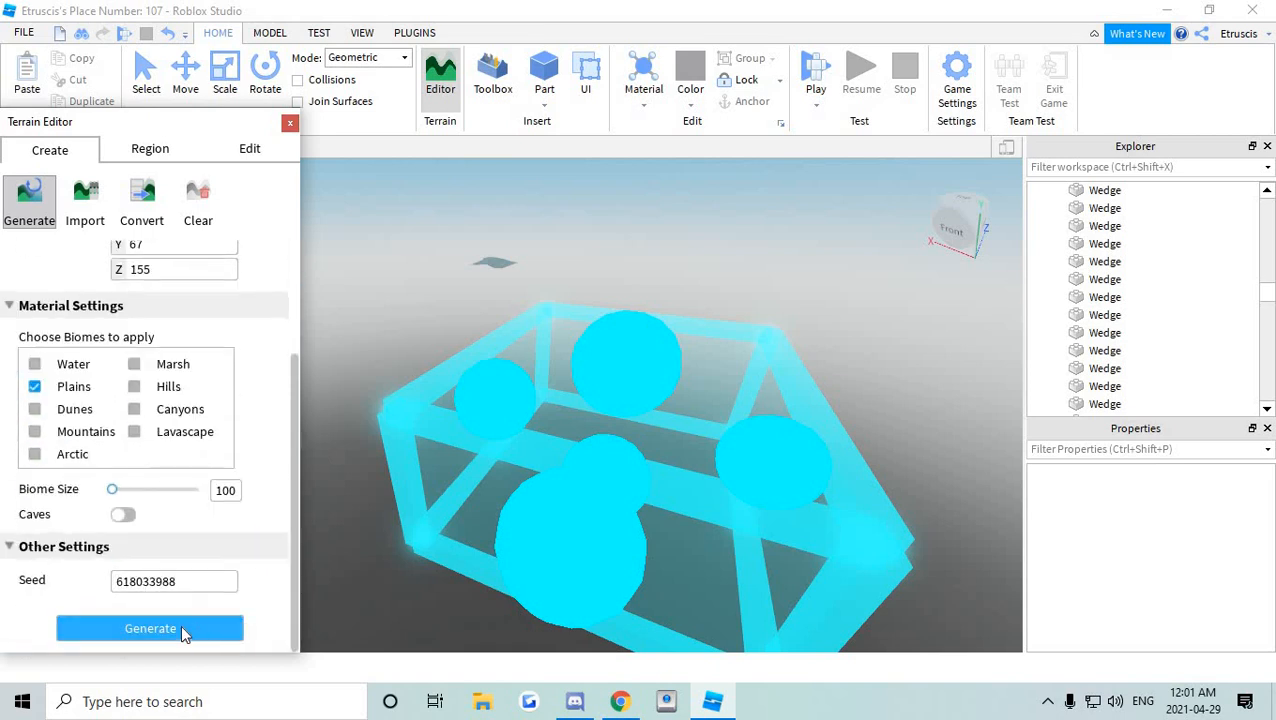
click(150, 628)
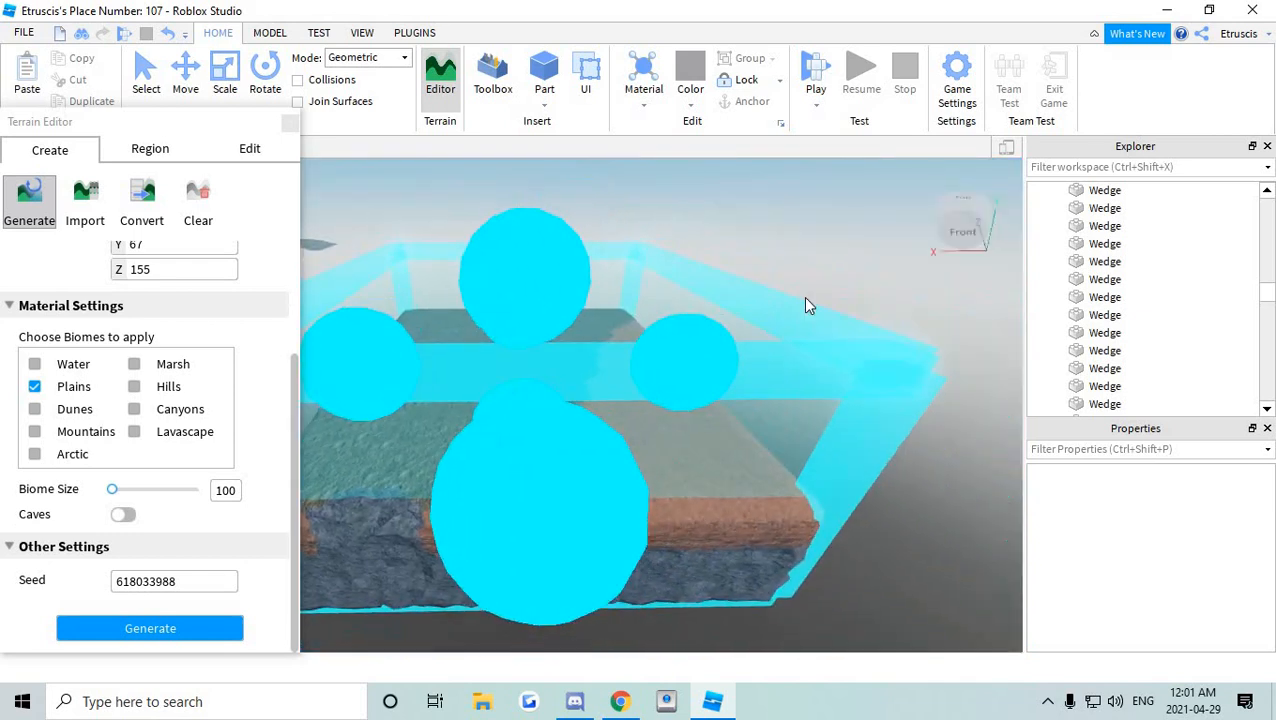
Switch the Terrain Editor to the Edit tools and choose Add to paint hills.
click(148, 628)
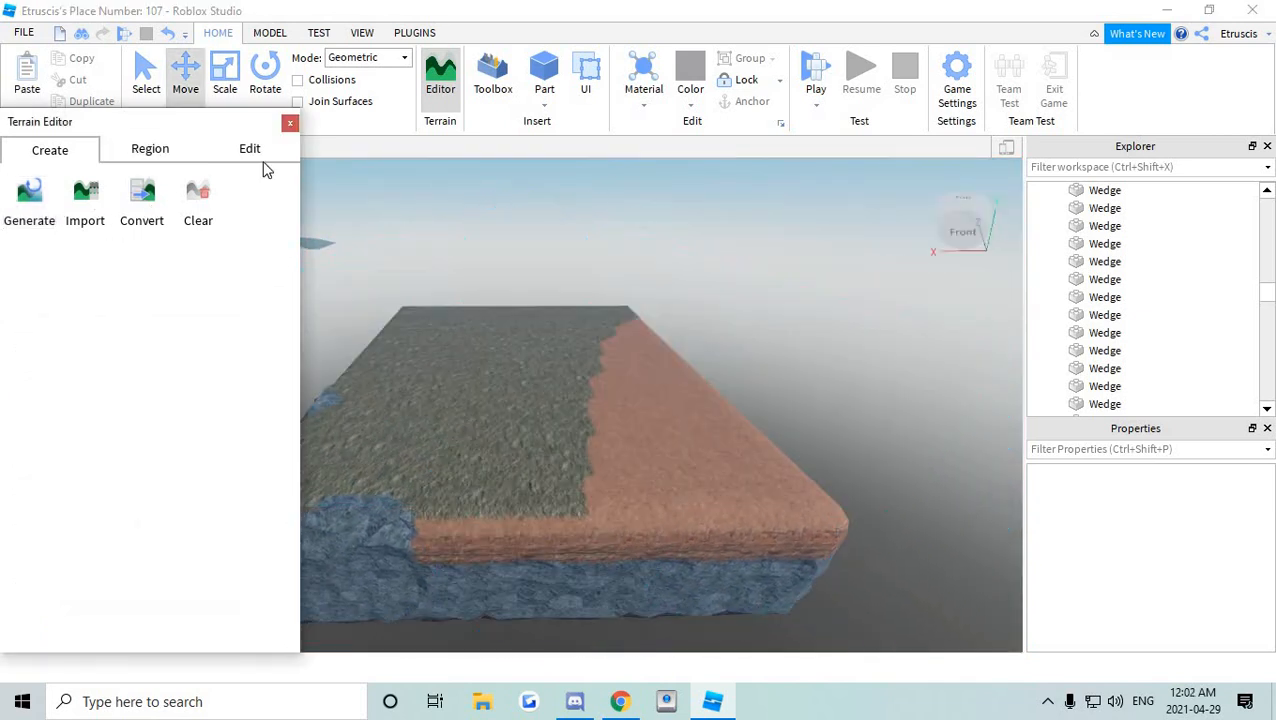
click(248, 148)
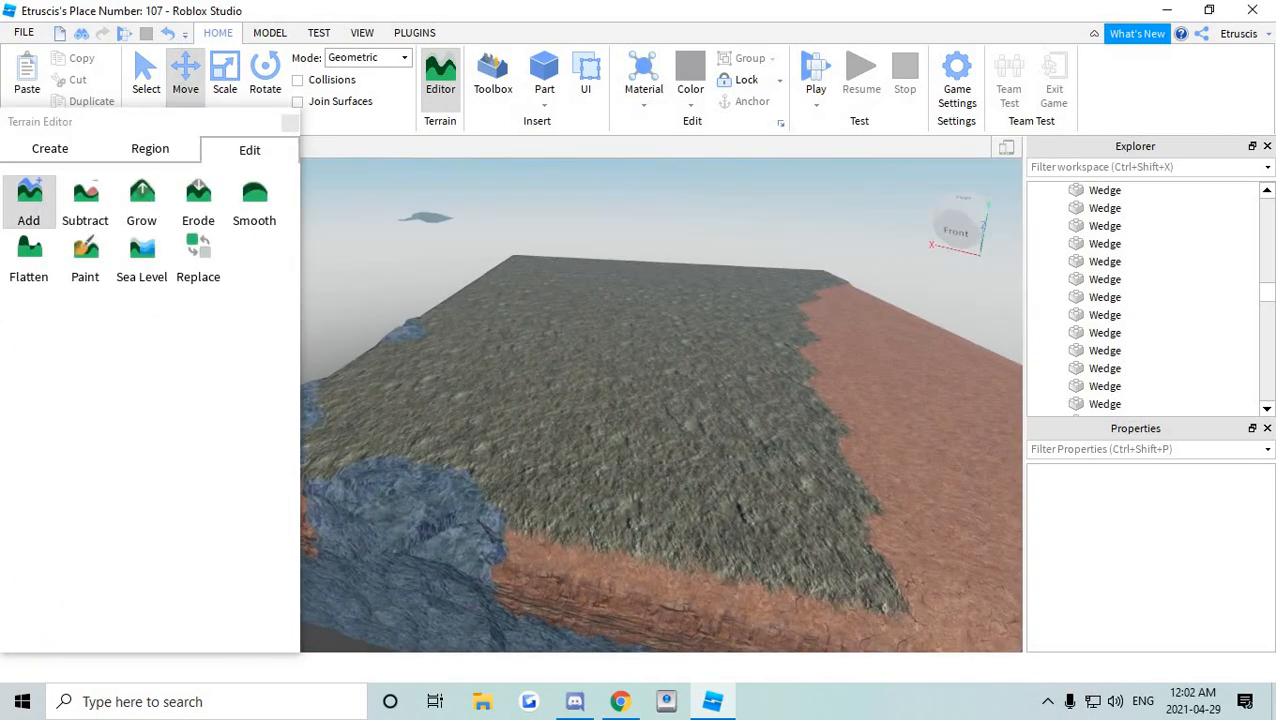
click(140, 200)
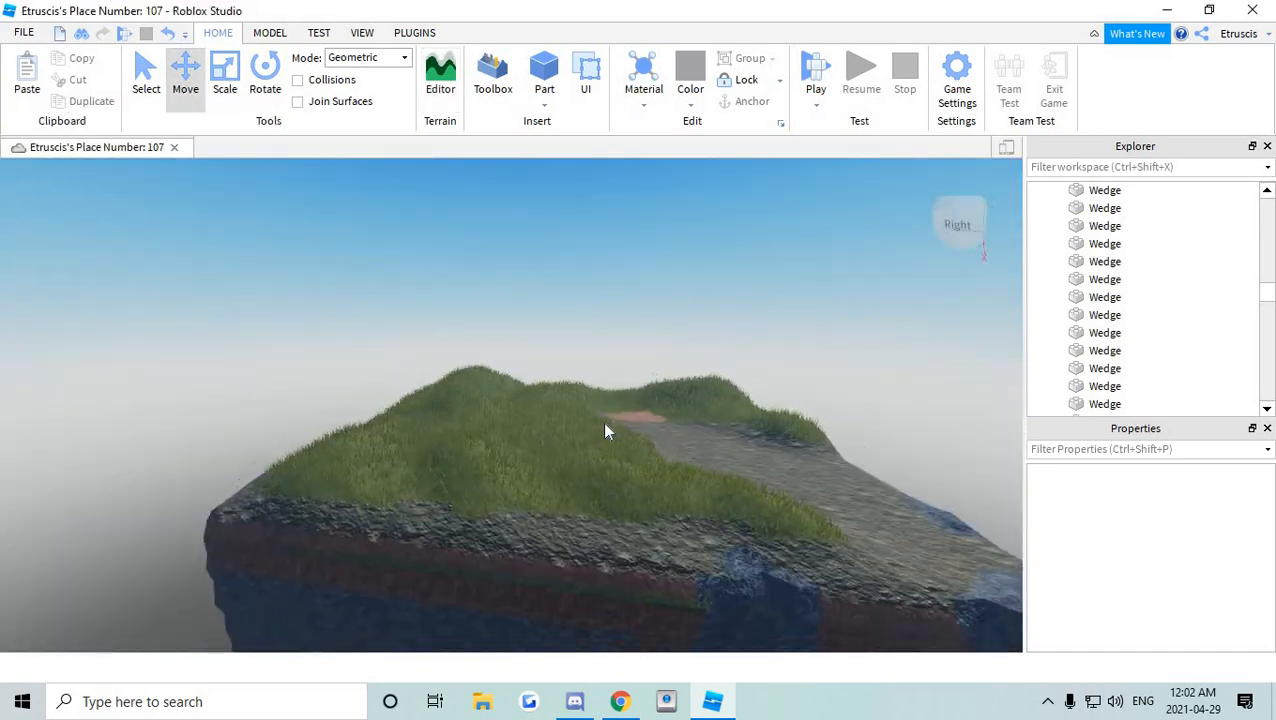
Insert a Part and make it Really red Neon with Building Tools by F3X.
click(424, 32)
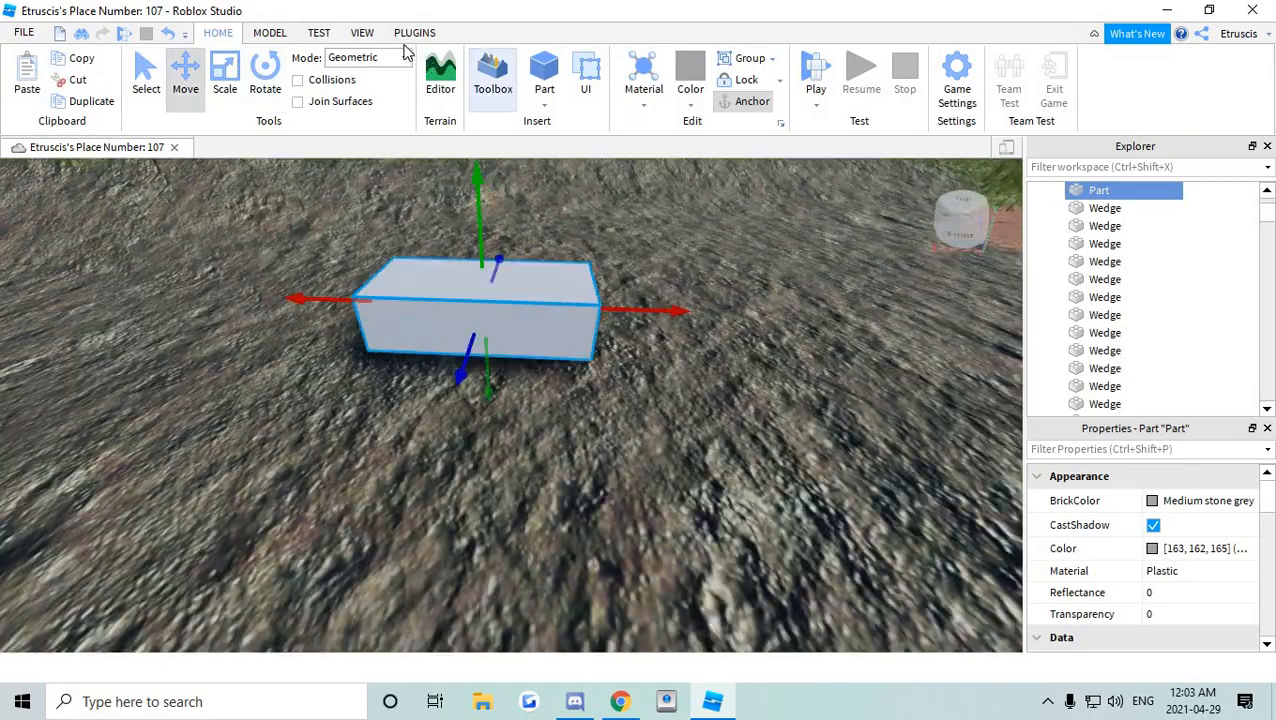
click(424, 32)
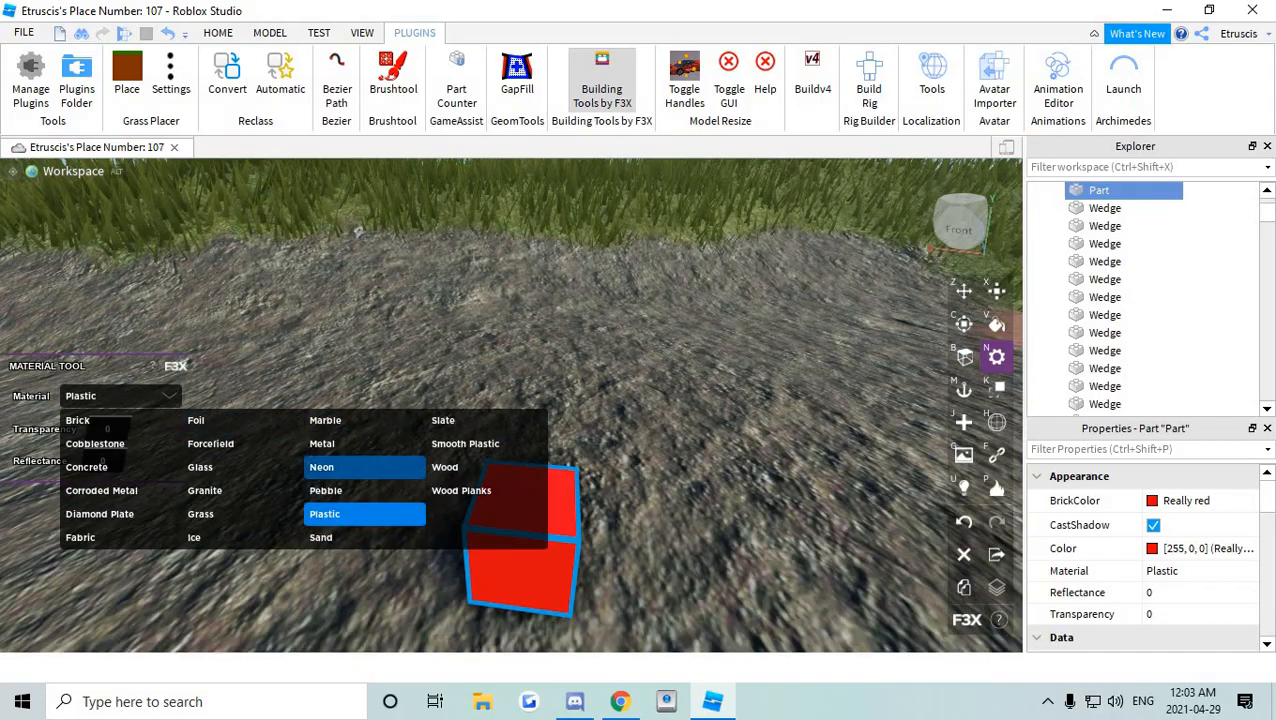
click(320, 468)
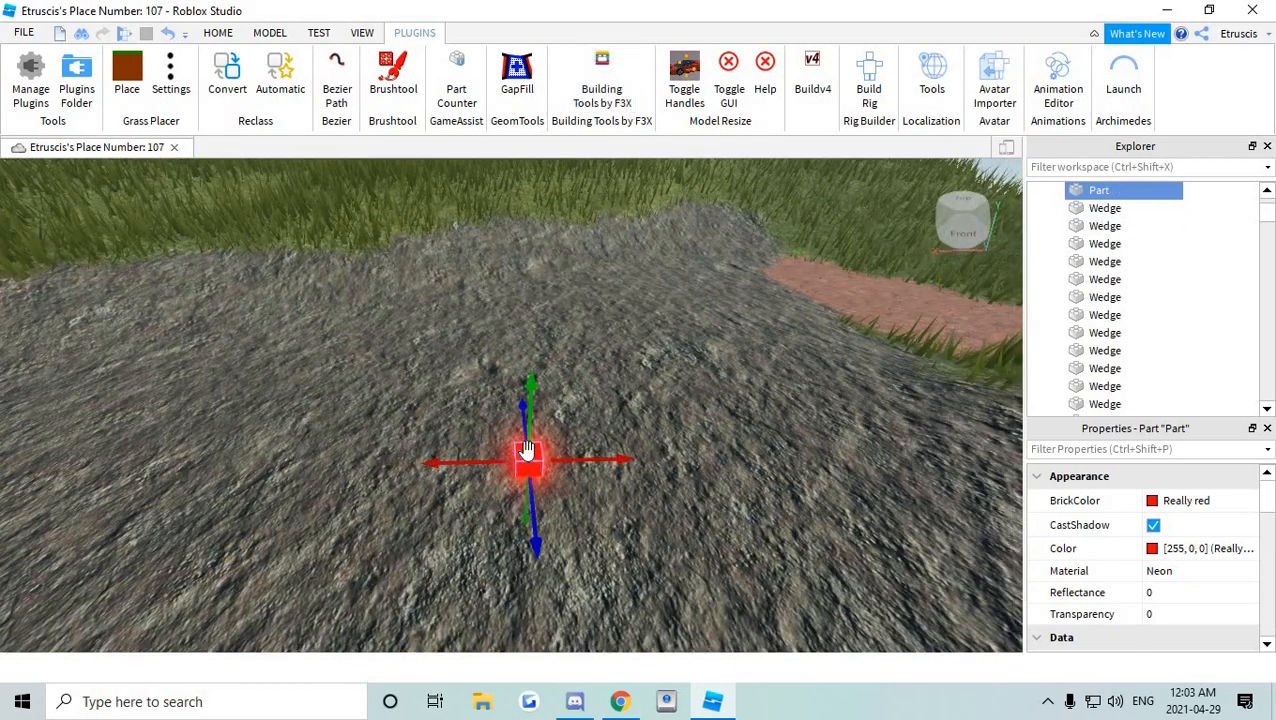
click(226, 32)
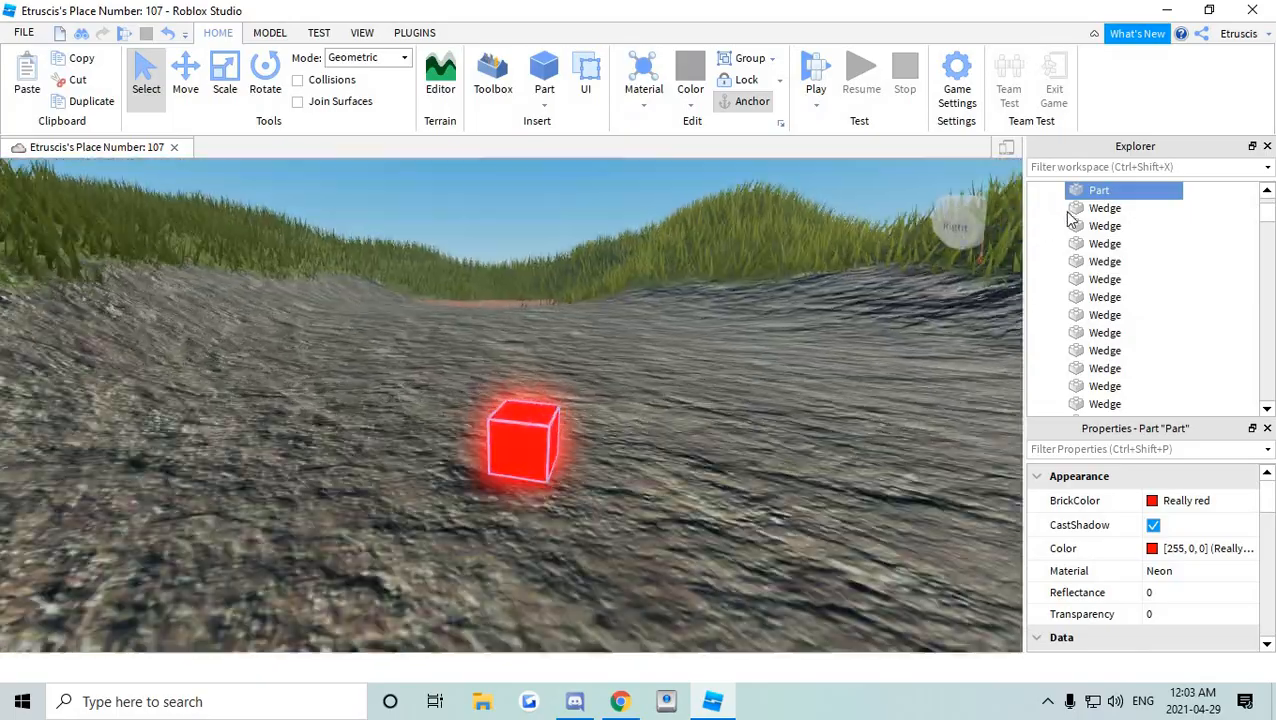
Rename the part to 'Node' and start the Brushtool plugin.
double_click(1100, 190)
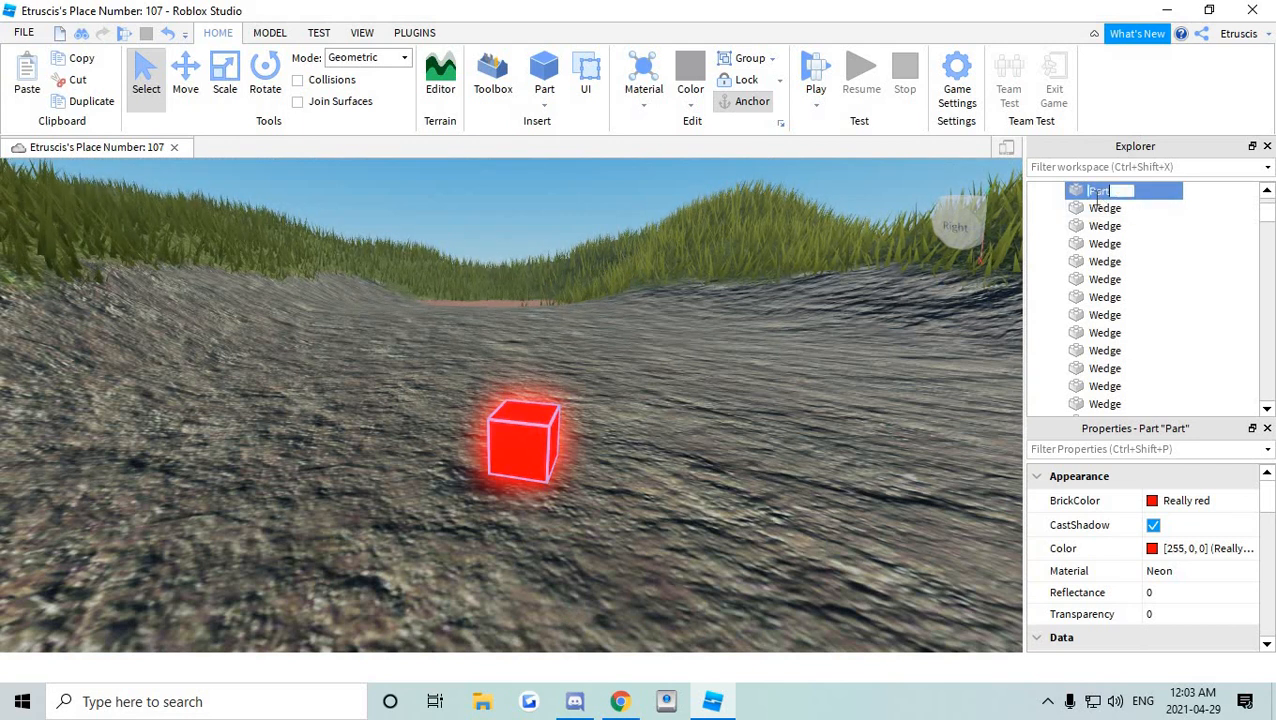
text(Node)
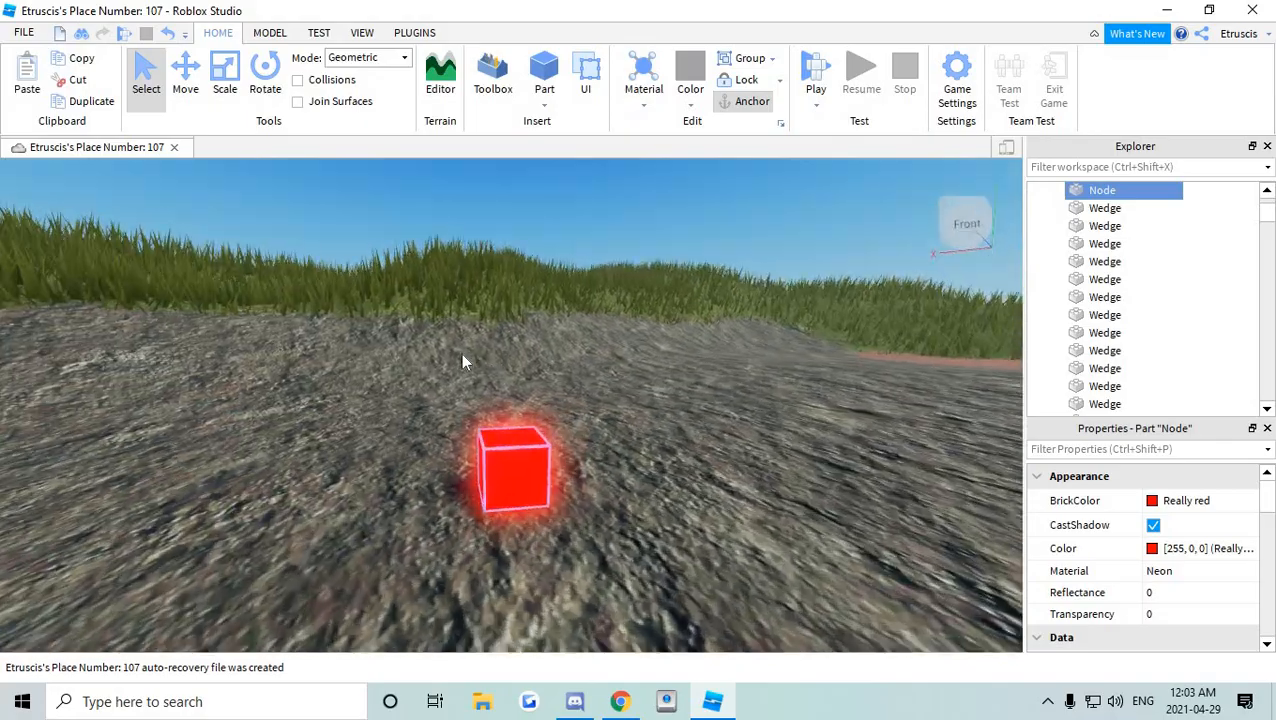
click(416, 32)
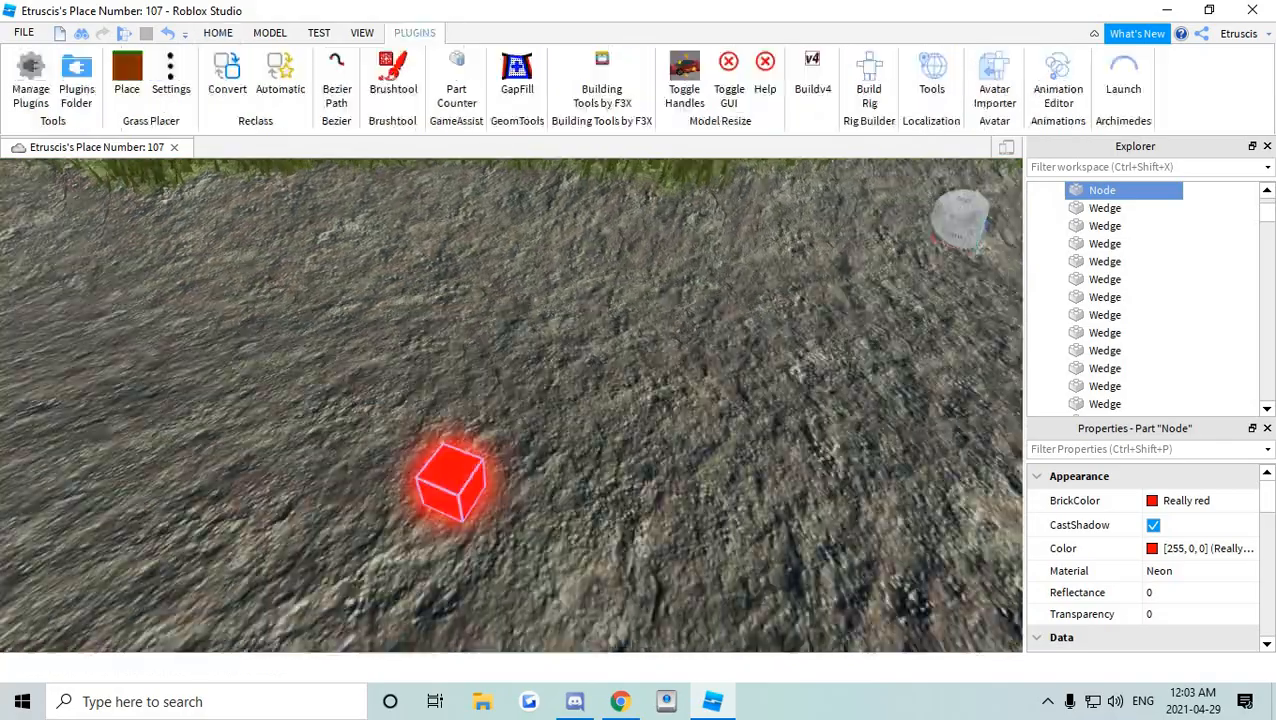
click(392, 76)
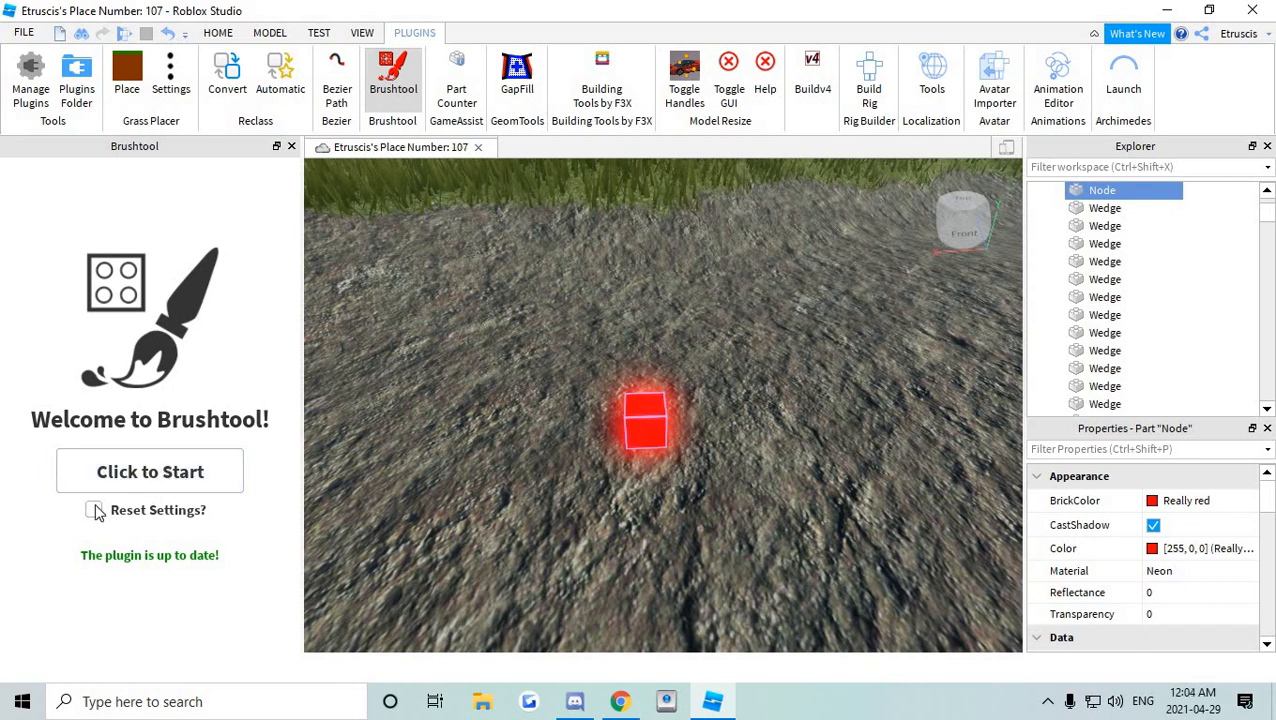
Reset Brushtool, remove the default Grass and Tree brushes and add Node as the brush.
click(94, 510)
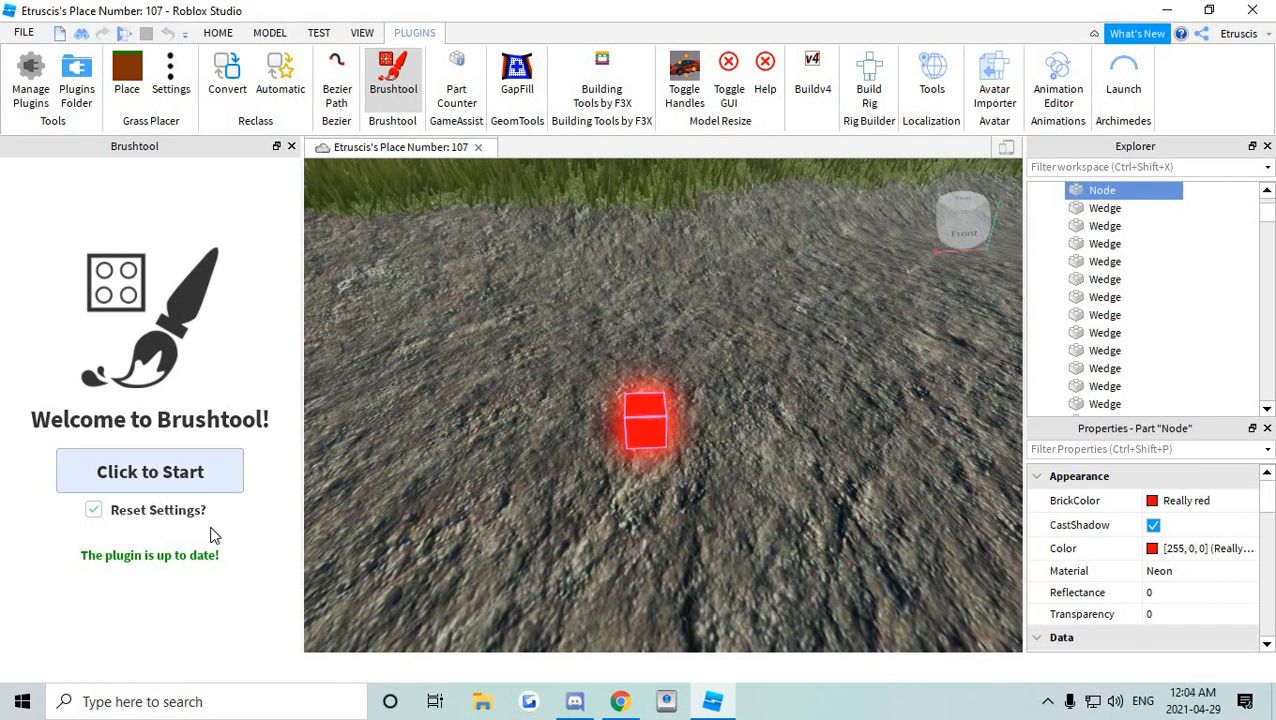
click(150, 472)
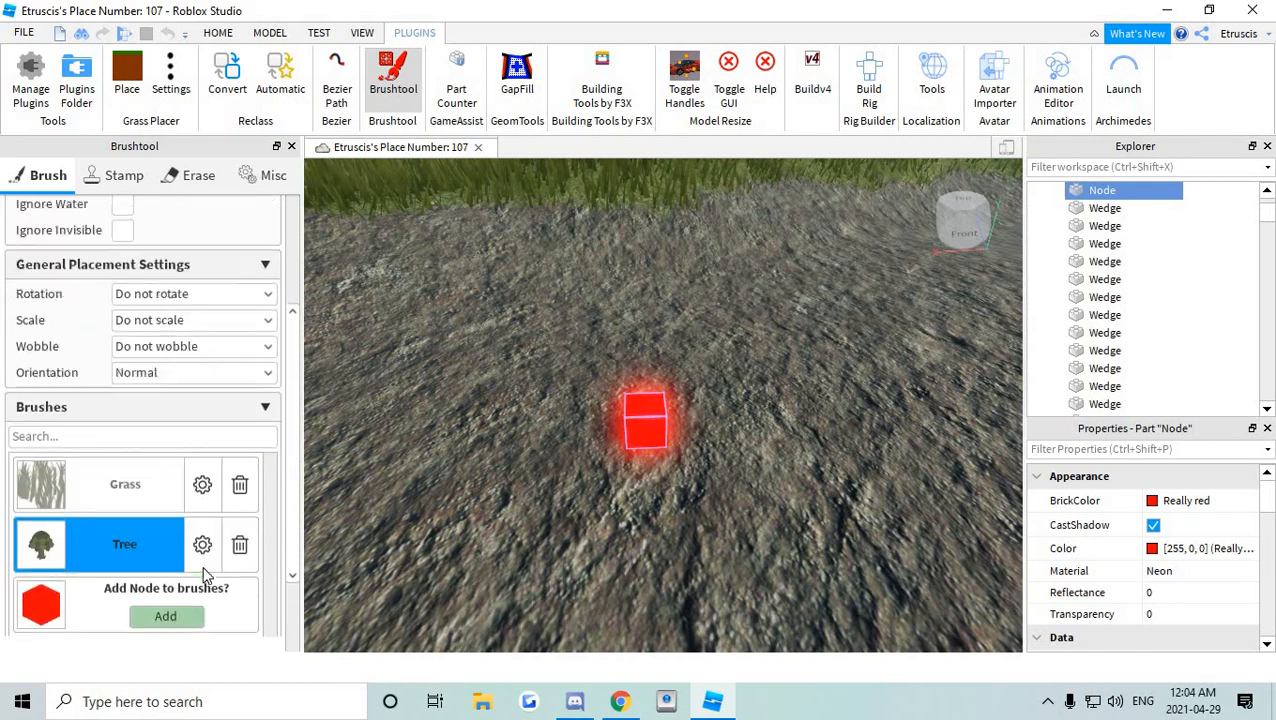
click(240, 544)
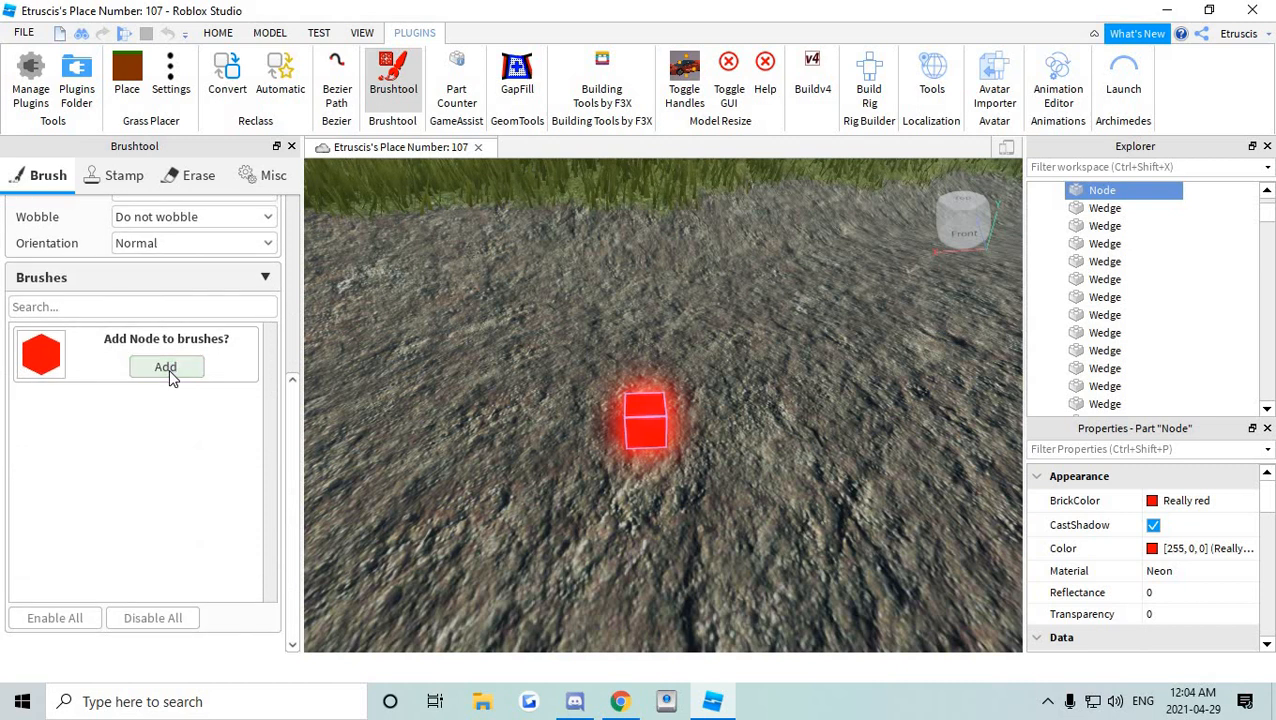
click(166, 368)
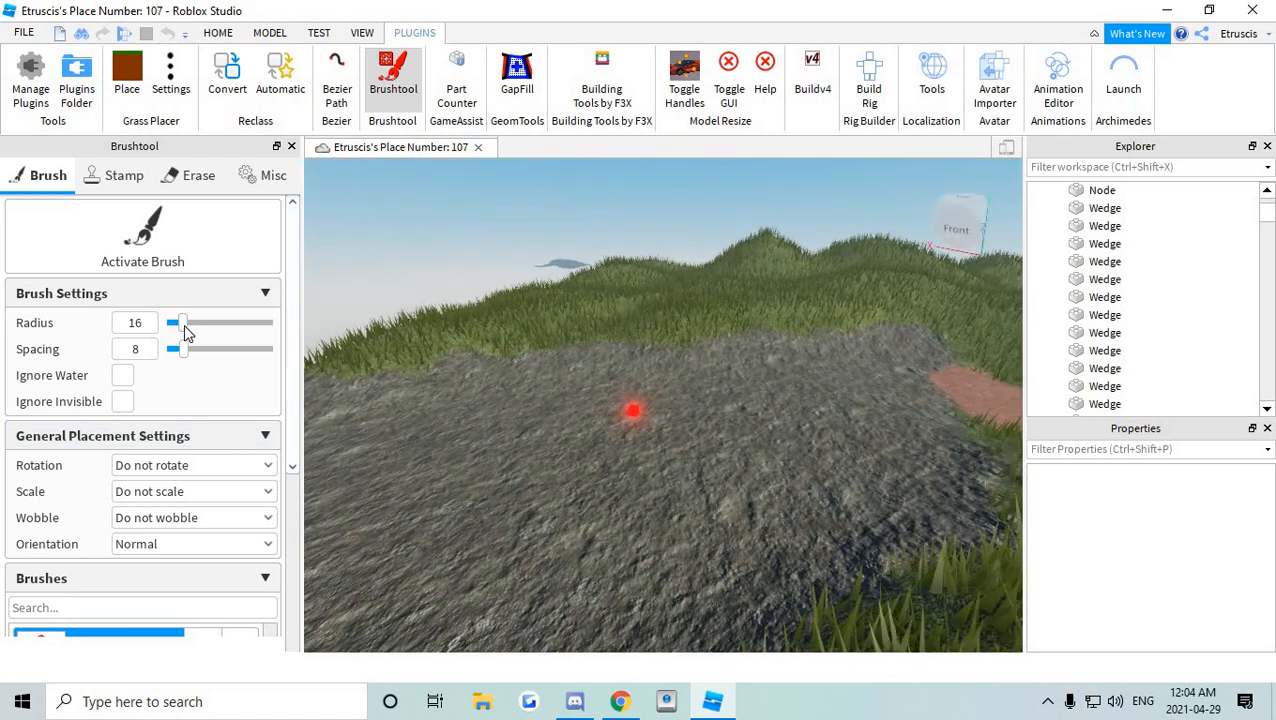
Activate the Node brush with a wide radius and larger spacing and paint nodes over the whole terrain.
drag(184, 322, 252, 322)
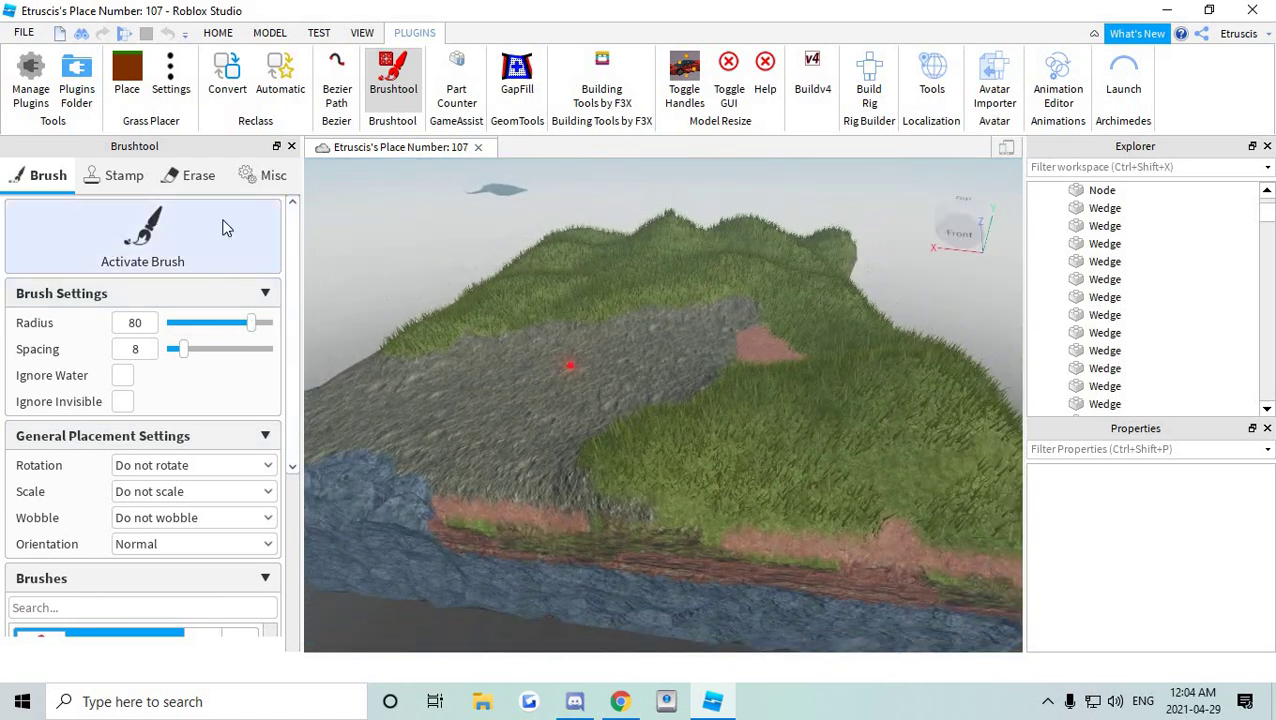
click(142, 236)
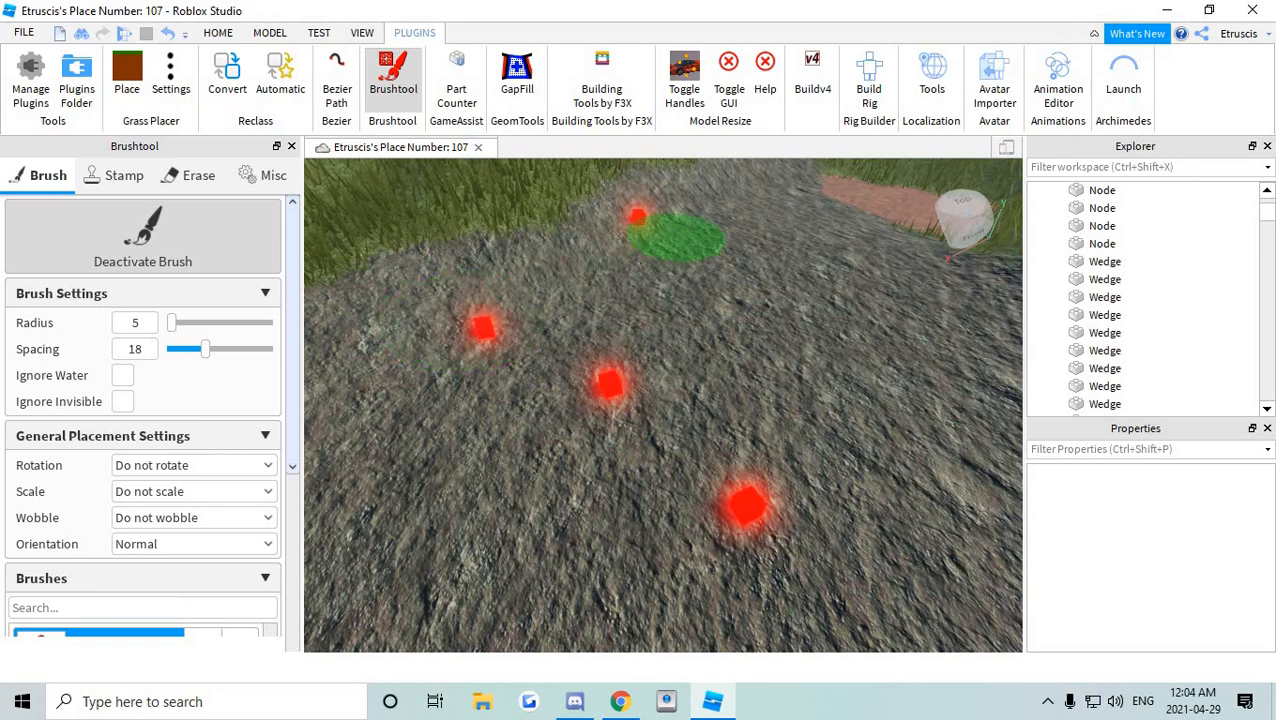
drag(204, 348, 272, 348)
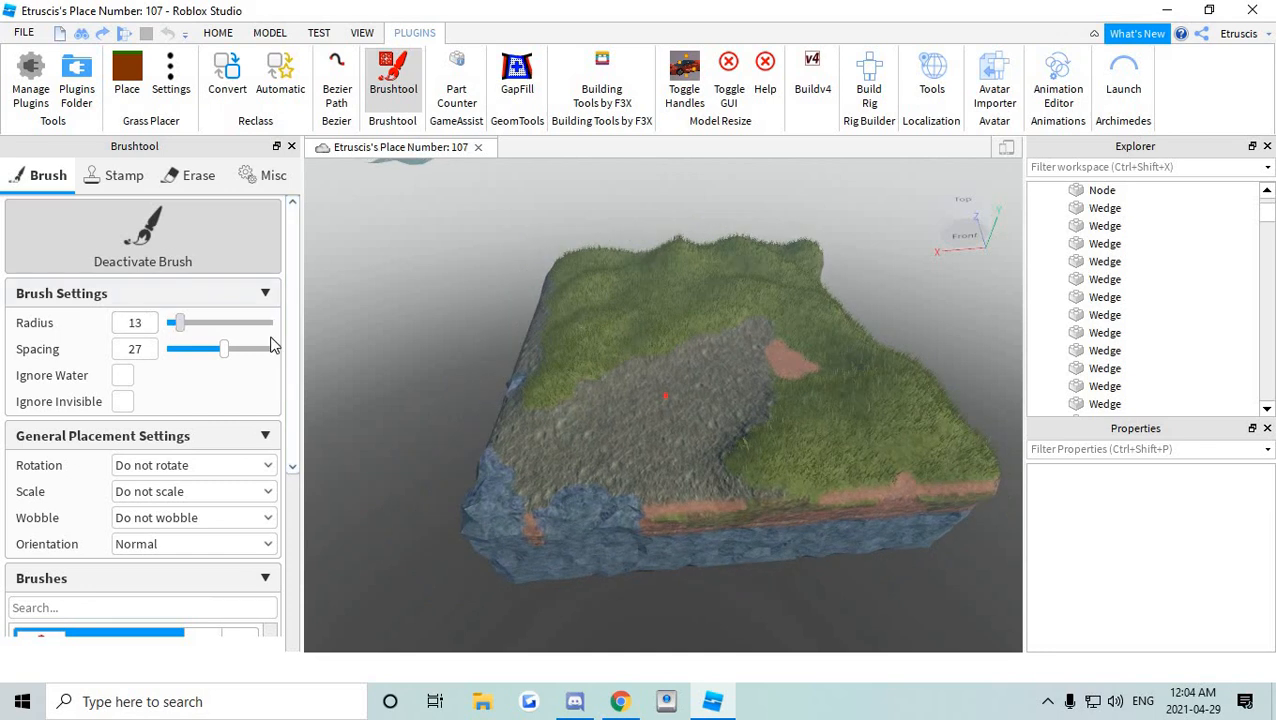
drag(178, 322, 276, 322)
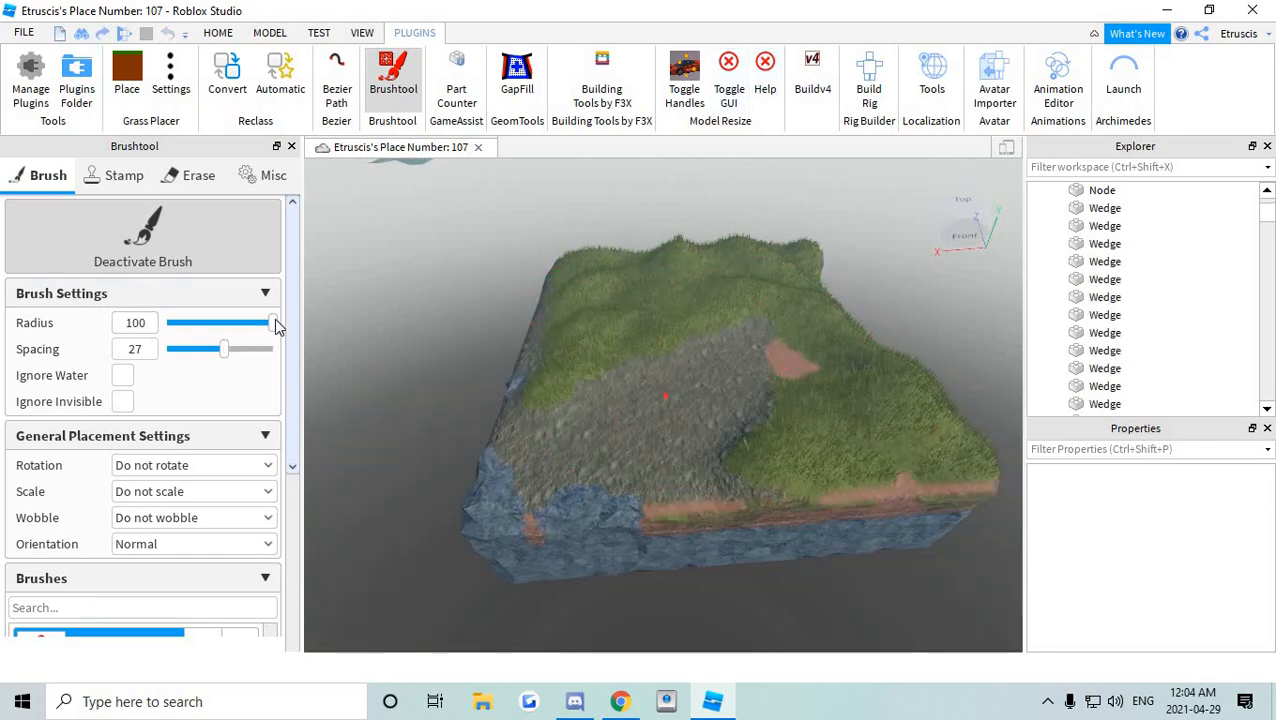
drag(272, 322, 198, 322)
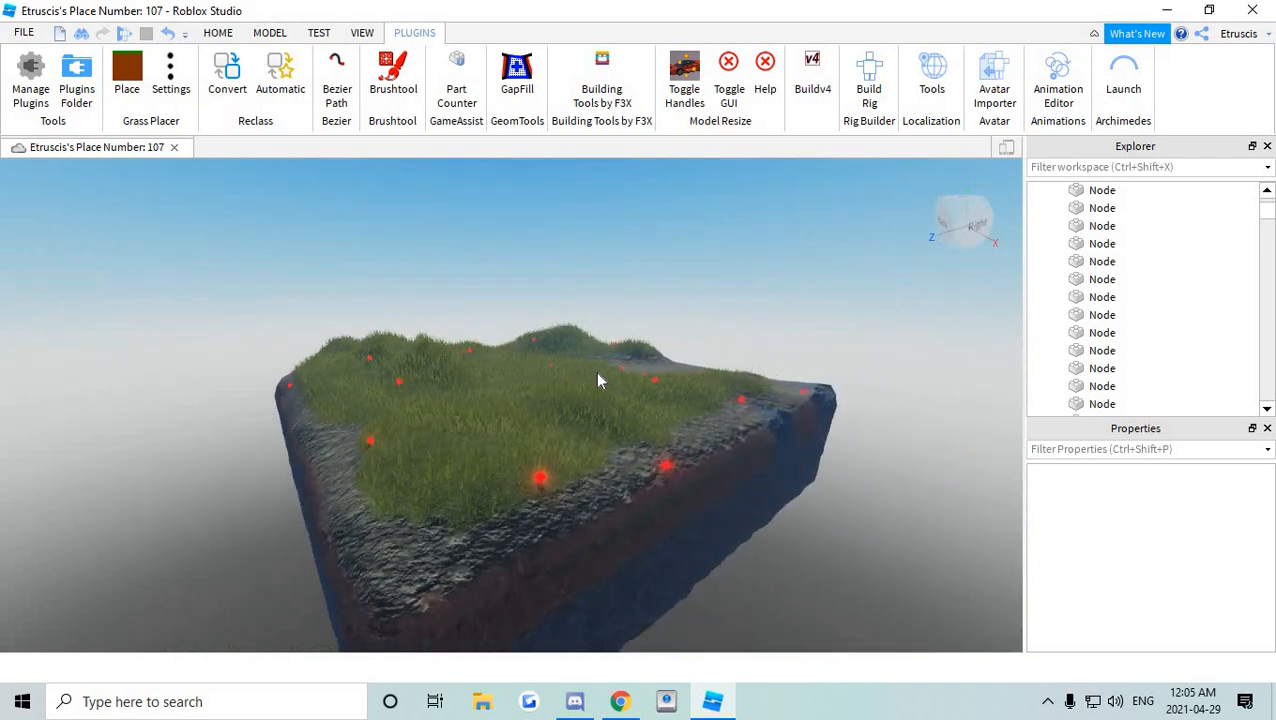
Clear all terrain via the Terrain Editor, leaving the red nodes floating.
click(220, 32)
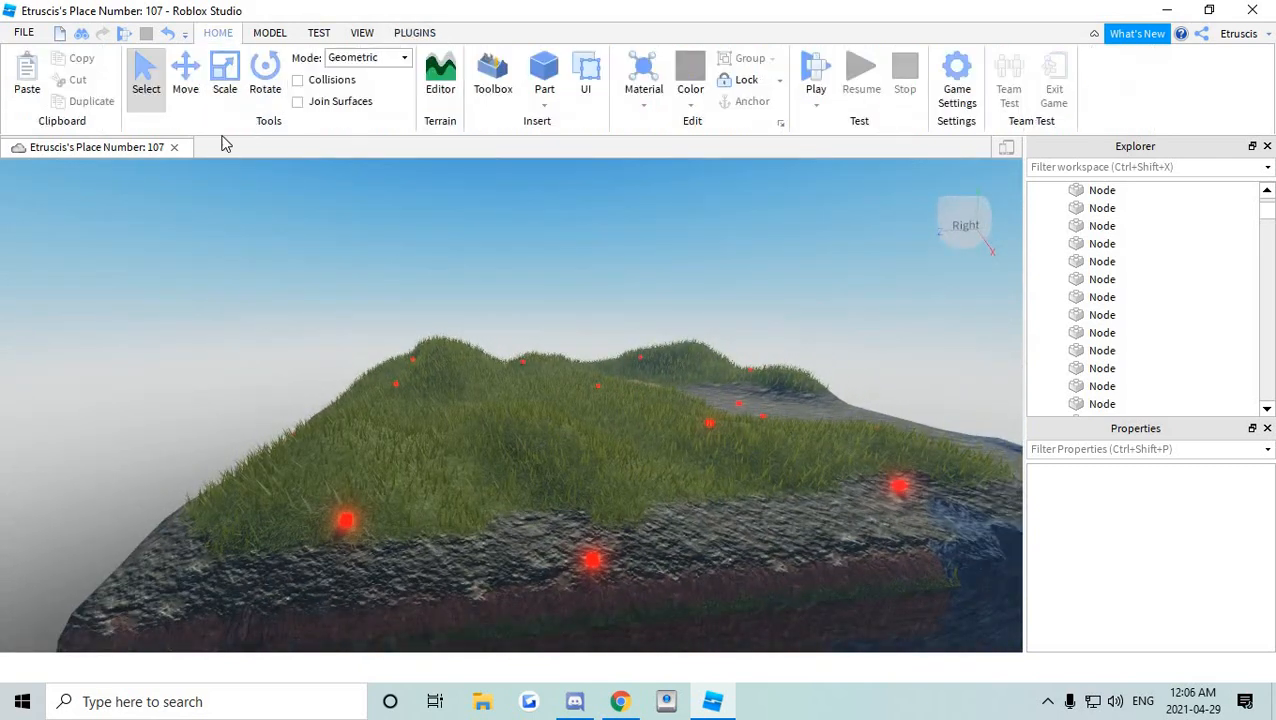
click(440, 76)
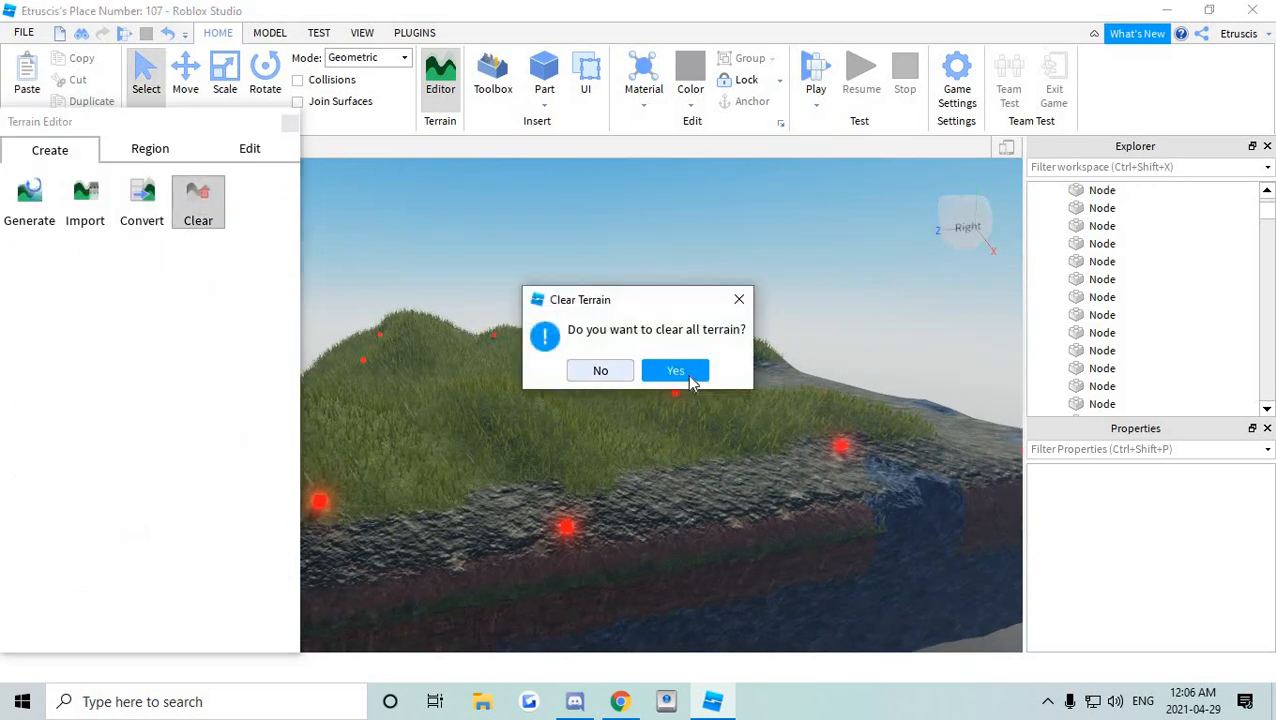
click(674, 370)
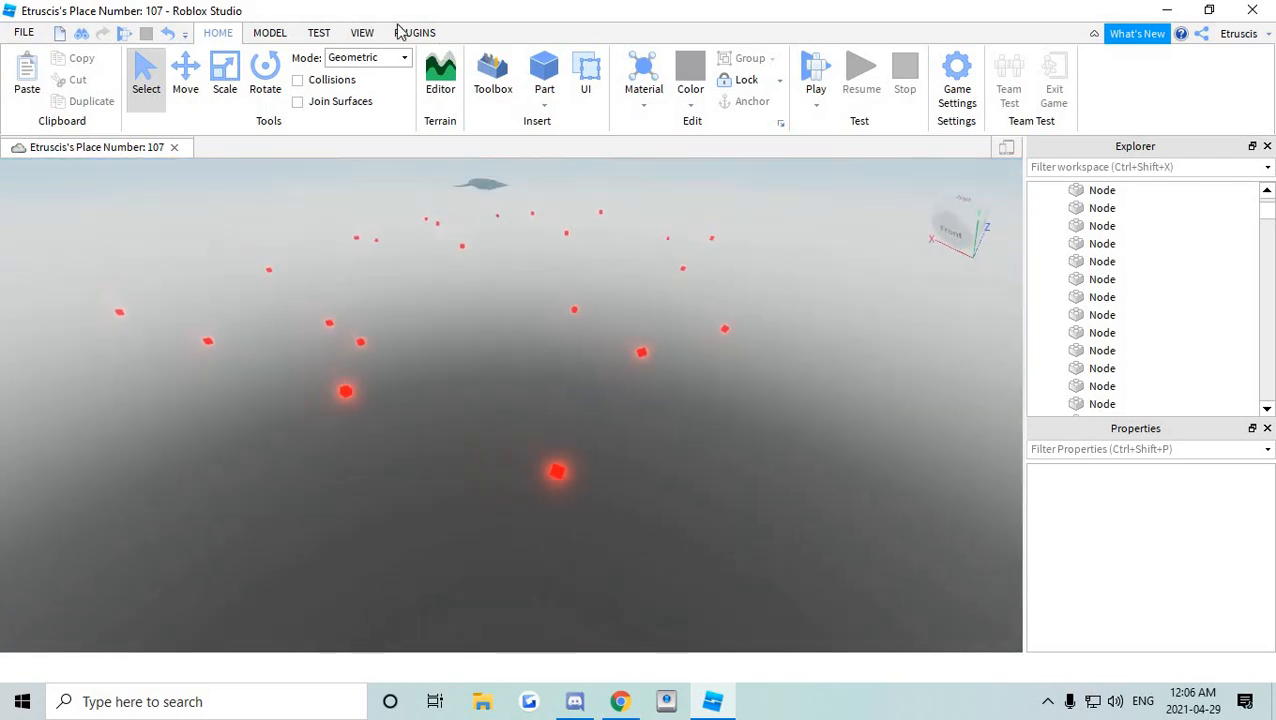
Start the Buildv4 plugin to bridge nodes with white wedge triangles.
click(416, 32)
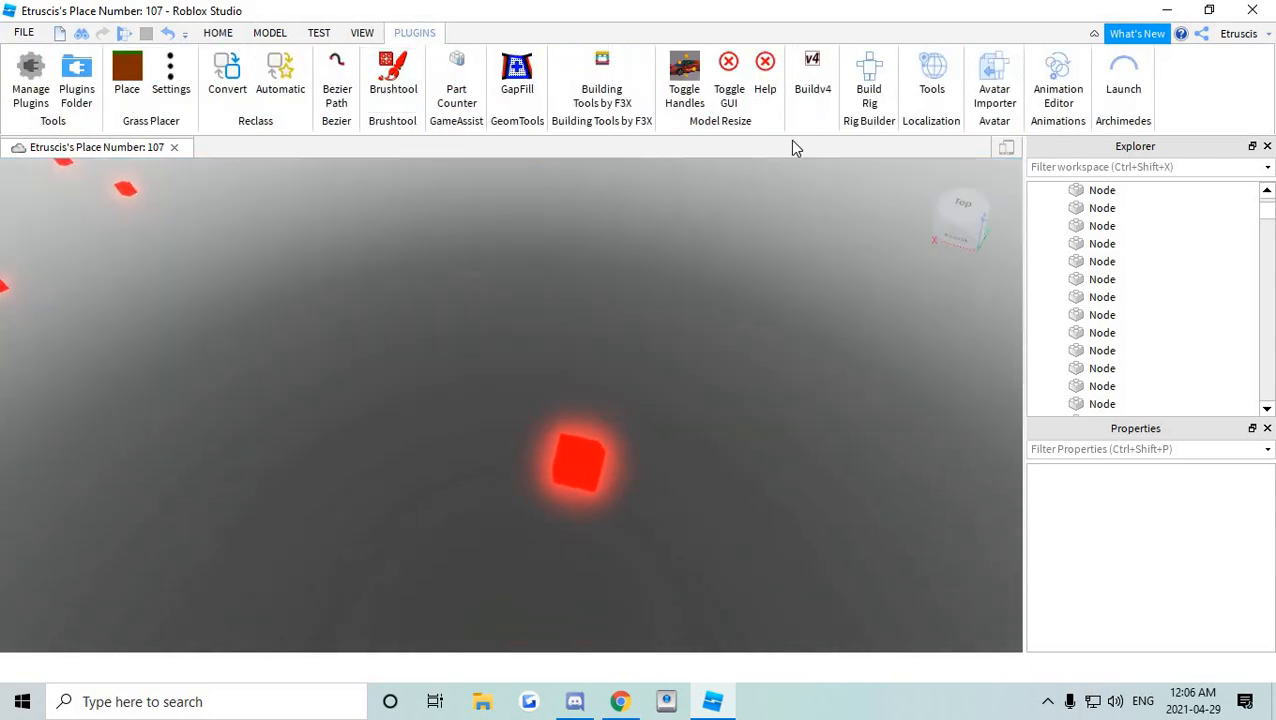
click(812, 76)
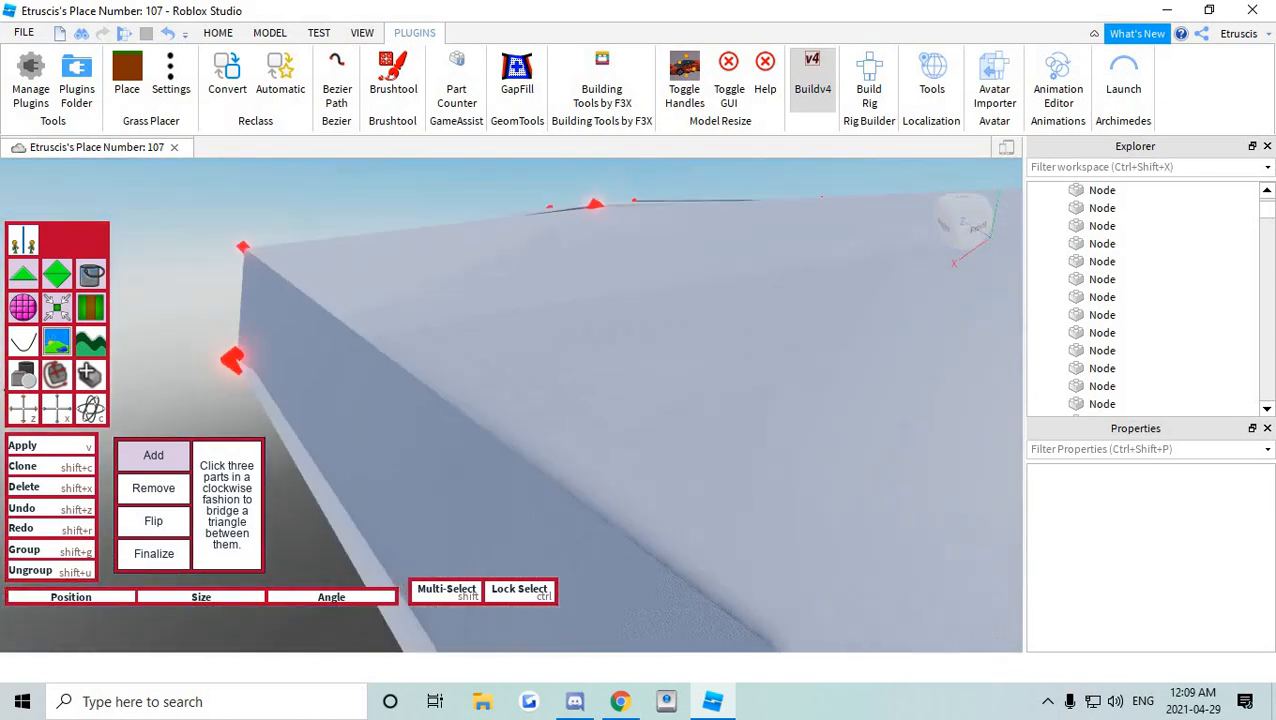
Remove the misplaced triangle, then return to adding triangles between nodes.
click(152, 488)
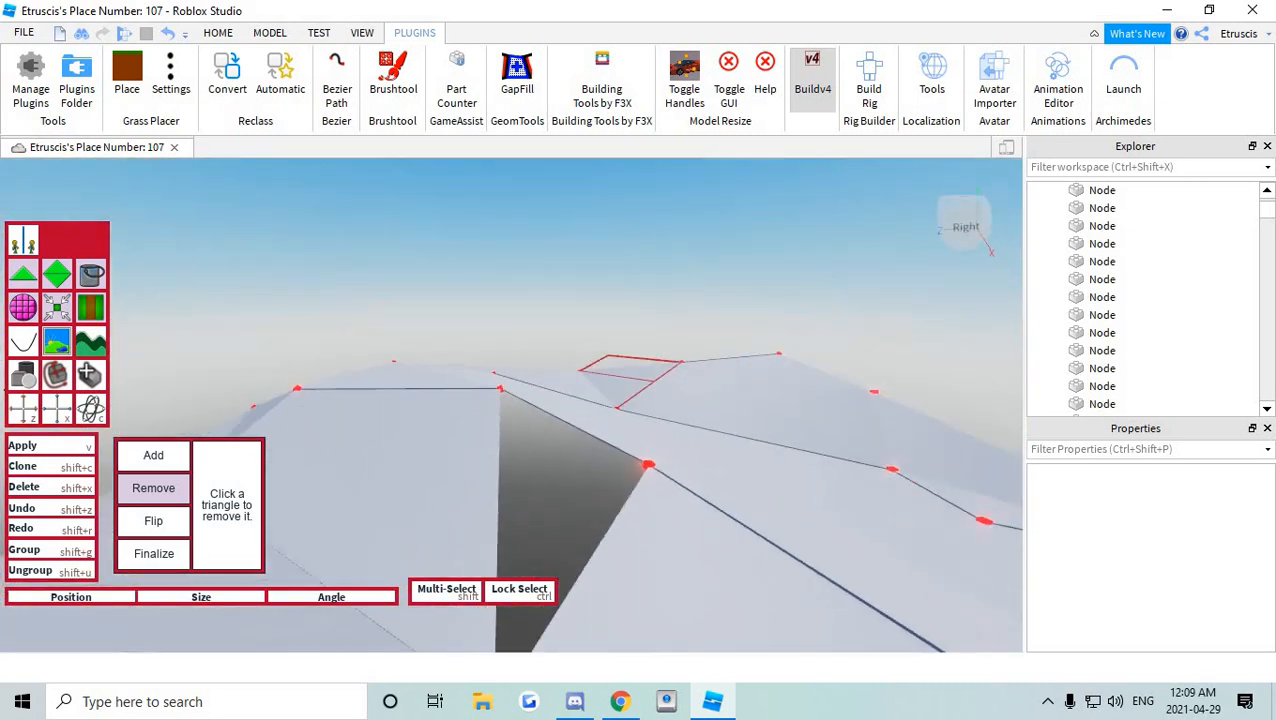
click(152, 456)
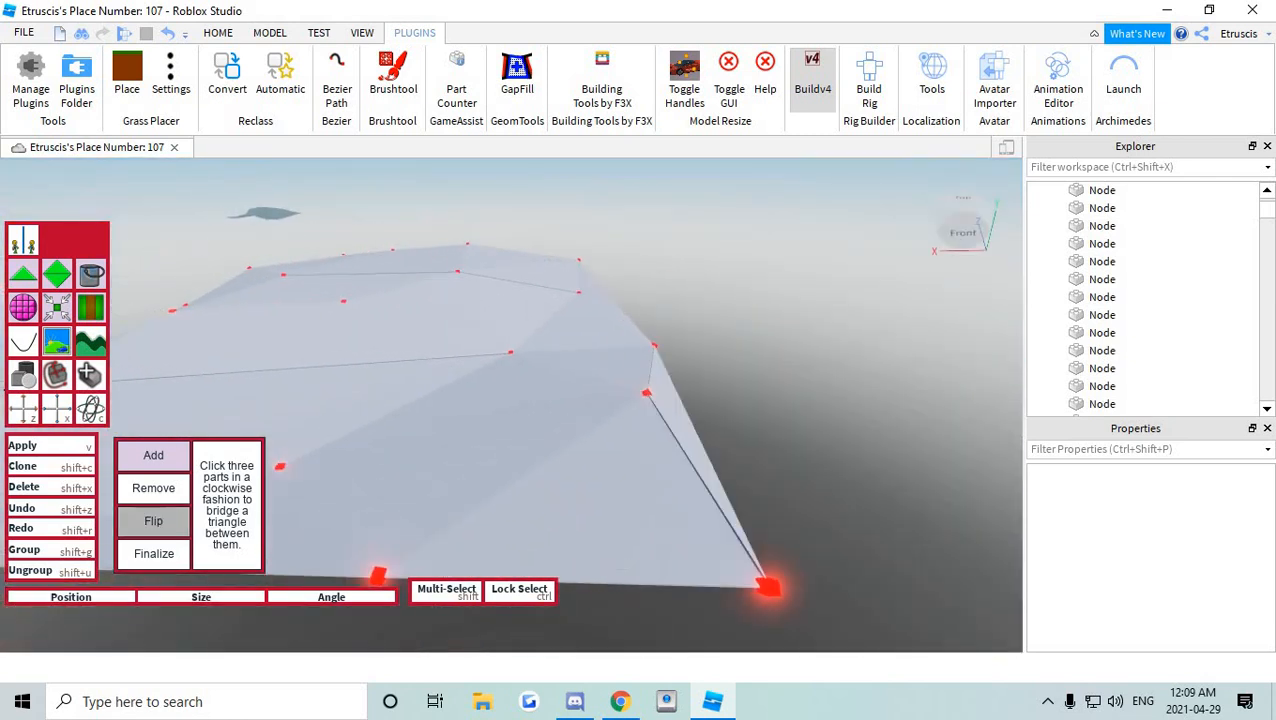
Switch Buildv4 to Flip mode to correct inverted triangles.
click(152, 520)
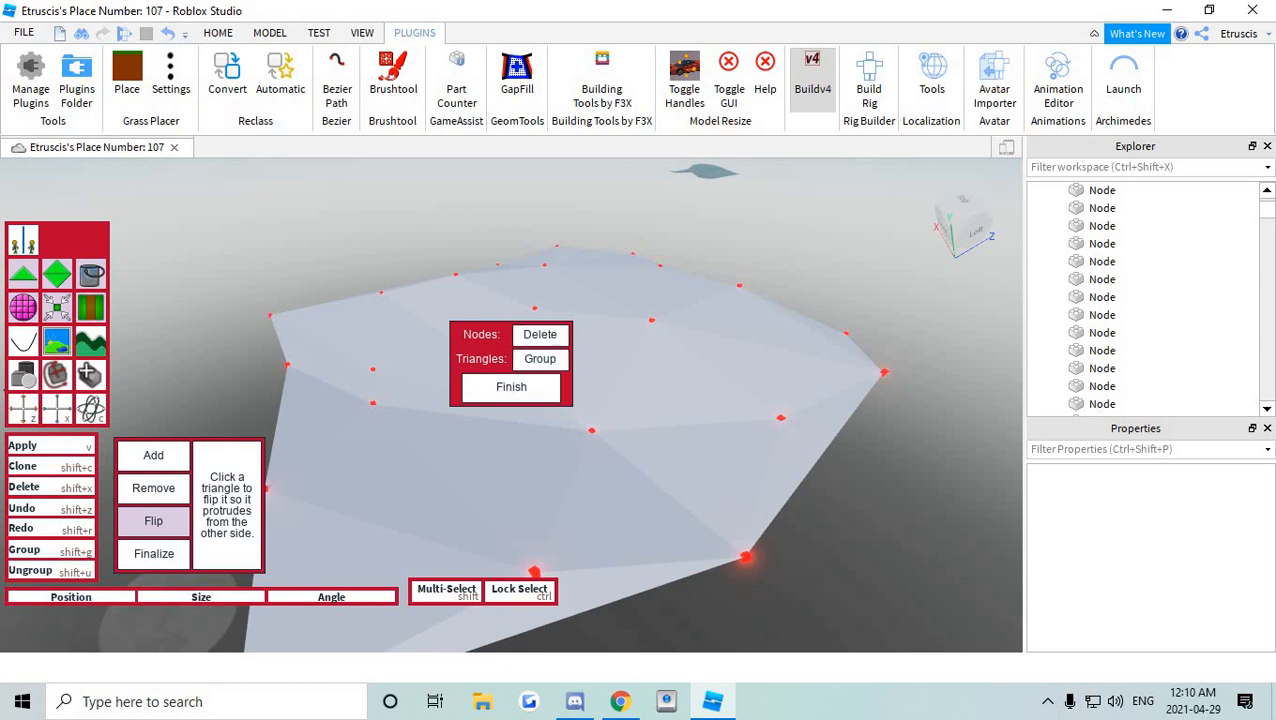
Finalize with Nodes and Triangles both set to Group and finish the build.
click(540, 334)
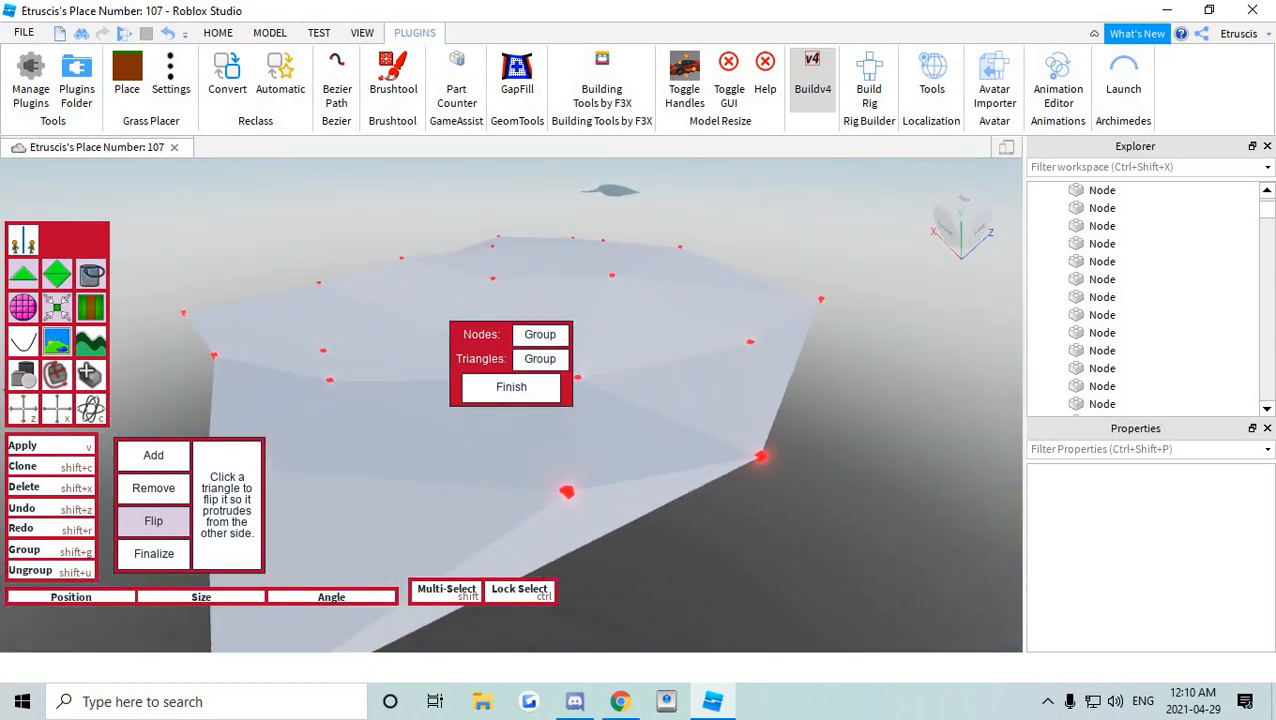
click(540, 334)
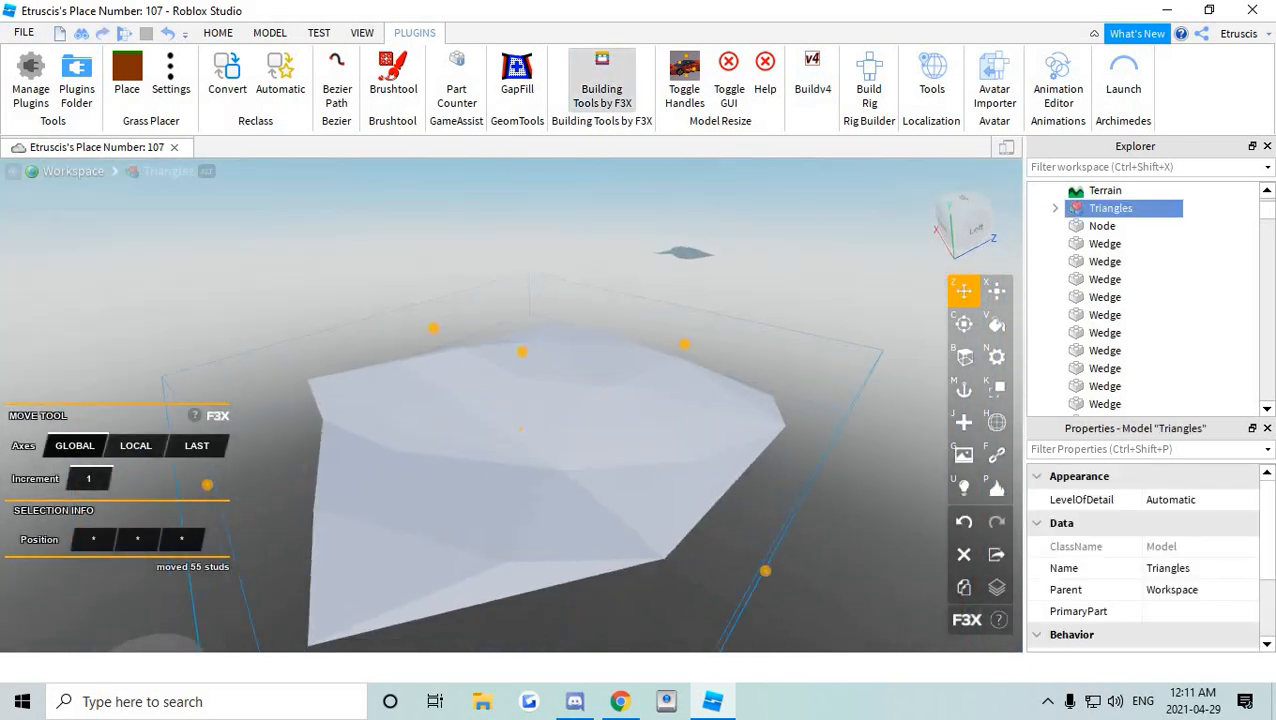
Select a single Wedge of the Triangles surface to edit its properties.
click(1124, 408)
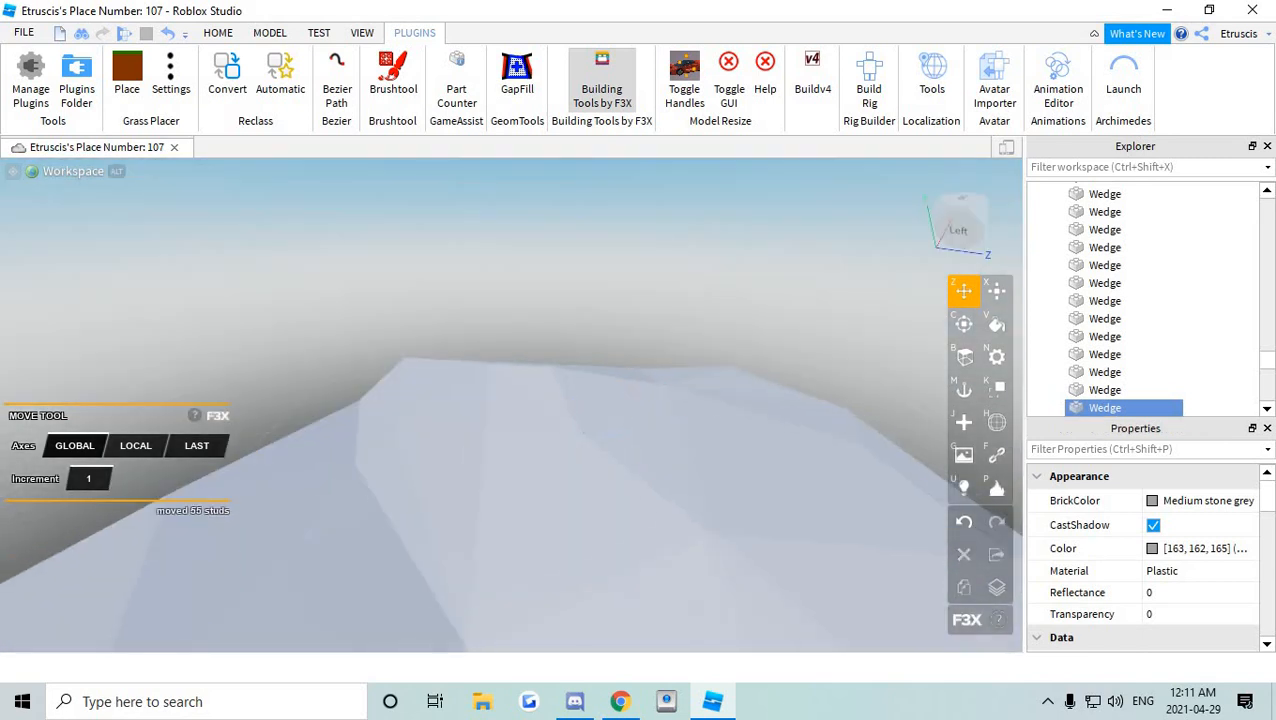